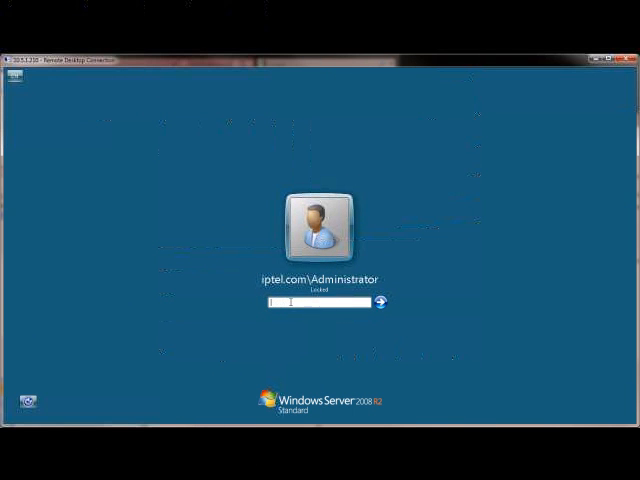
# - Sign in as Administrator and launch the Exchange Management Console from the desktop shortcut
pyautogui.write('•')
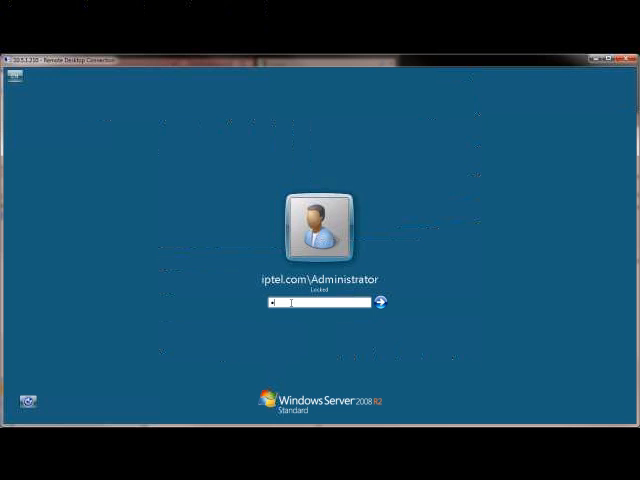
pyautogui.click(384, 300)
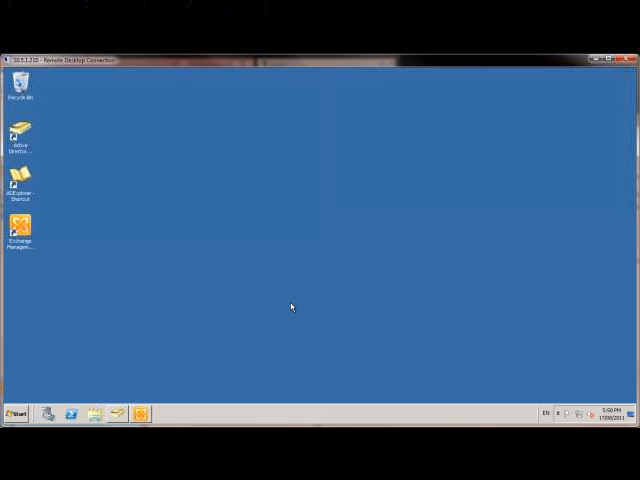
pyautogui.doubleClick(22, 216)
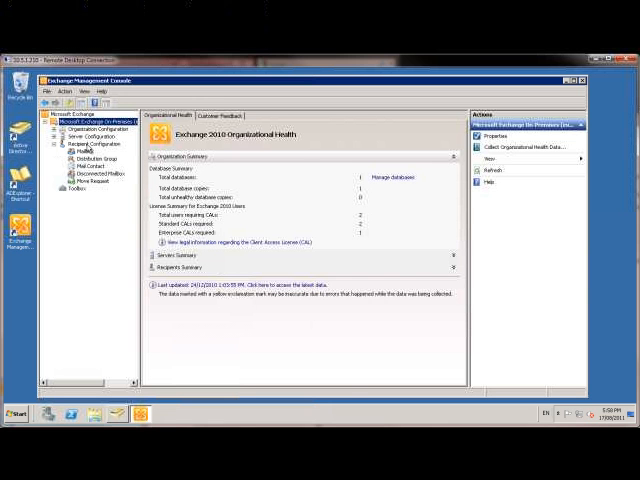
# - Start the New Mailbox wizard for a User Mailbox tied to a brand-new user
pyautogui.rightClick(70, 156)
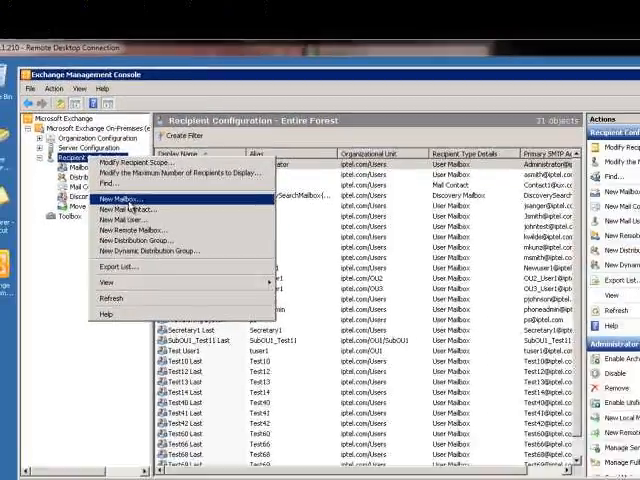
pyautogui.click(120, 204)
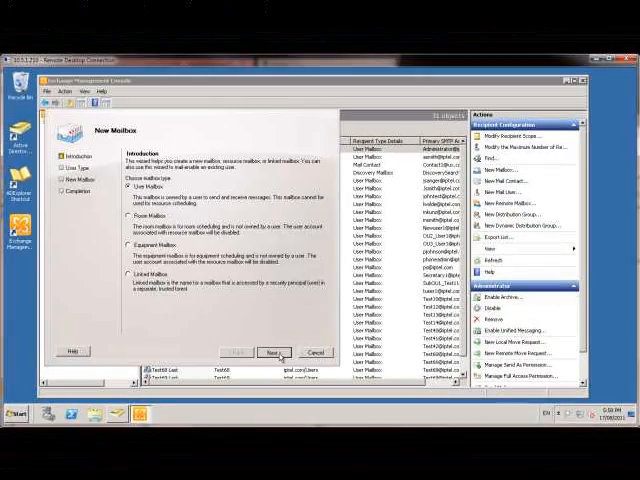
pyautogui.click(272, 352)
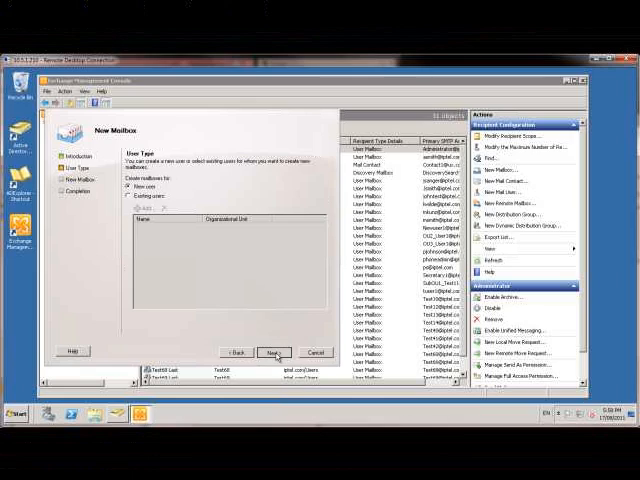
pyautogui.click(272, 352)
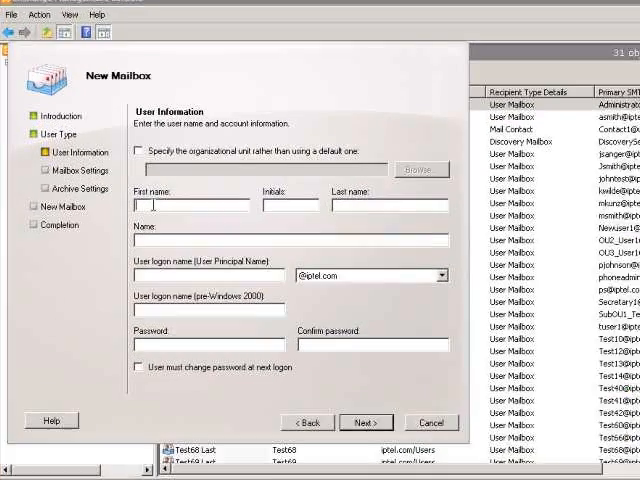
# - Enter the new user's name Tom Test, logon name tomtest and a password
pyautogui.write('Tom')
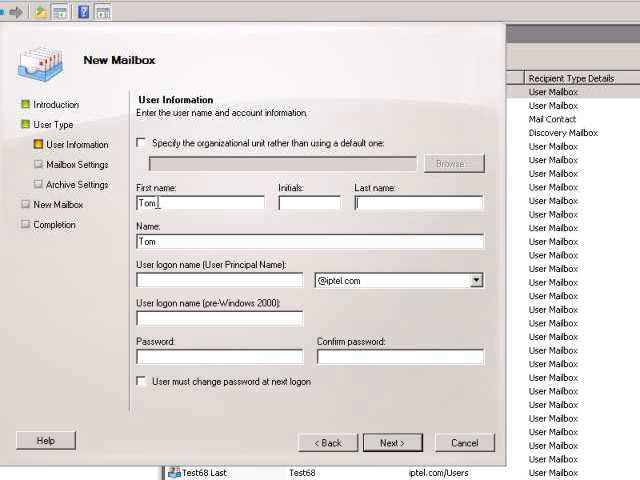
pyautogui.write('Test')
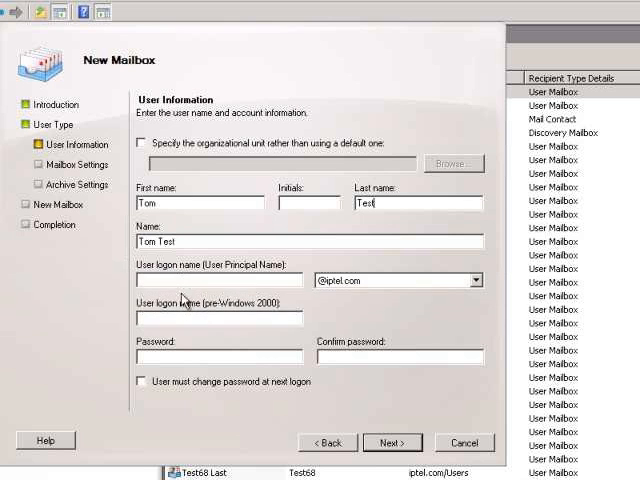
pyautogui.write('tomtest')
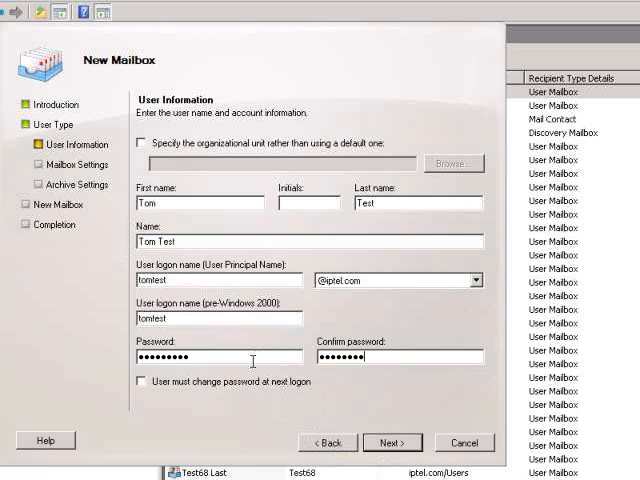
# - Accept the mailbox settings and create the Tom Test mailbox with alias tomtest
pyautogui.click(392, 440)
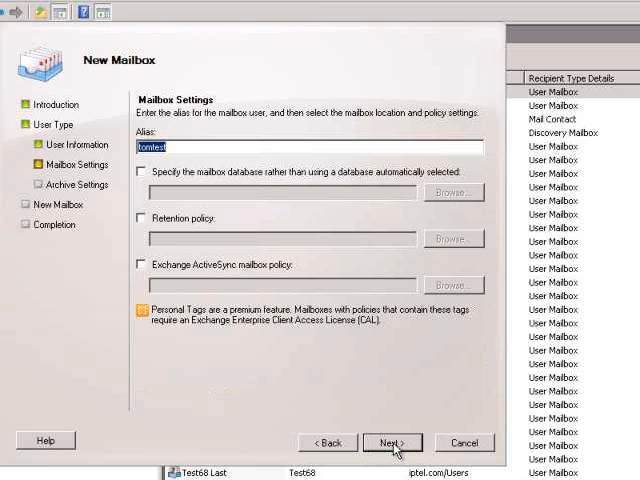
pyautogui.click(394, 442)
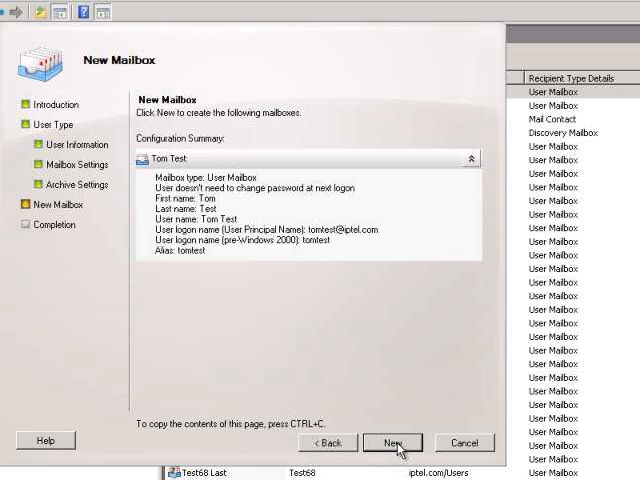
pyautogui.click(400, 442)
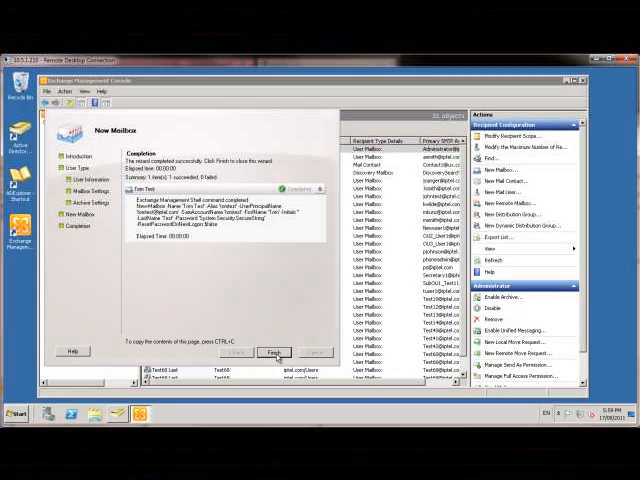
pyautogui.click(272, 352)
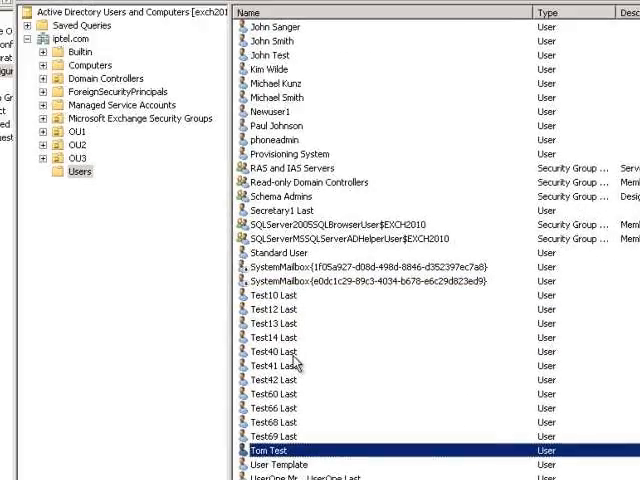
# - View the Tom Test account details in the domain's Users container
pyautogui.doubleClick(270, 444)
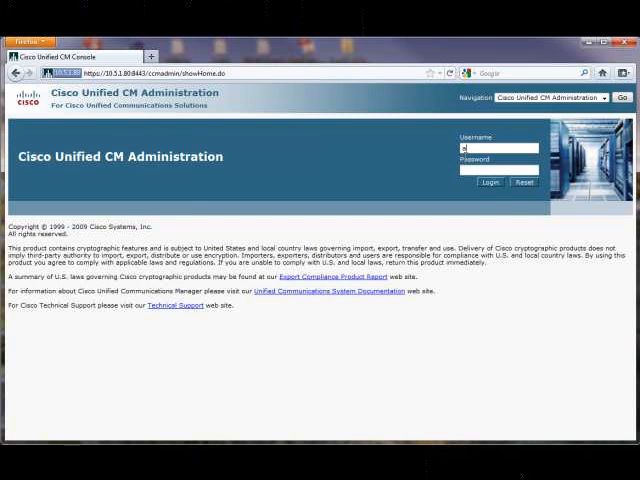
# - Sign in to CUCM as admin and list the LDAP directories under System > LDAP
pyautogui.write('admin')
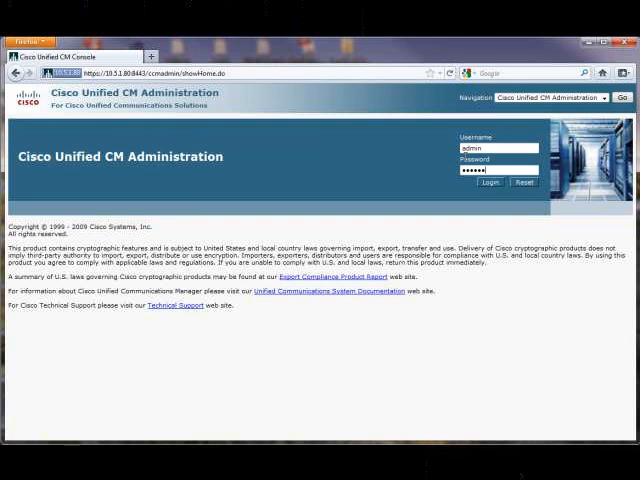
pyautogui.click(488, 182)
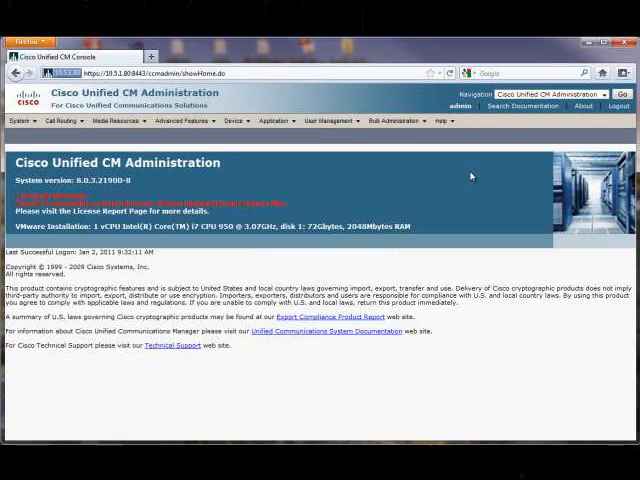
pyautogui.click(18, 120)
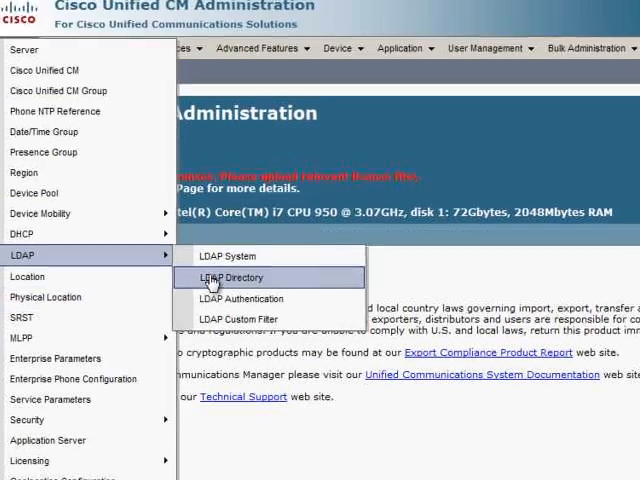
pyautogui.click(232, 276)
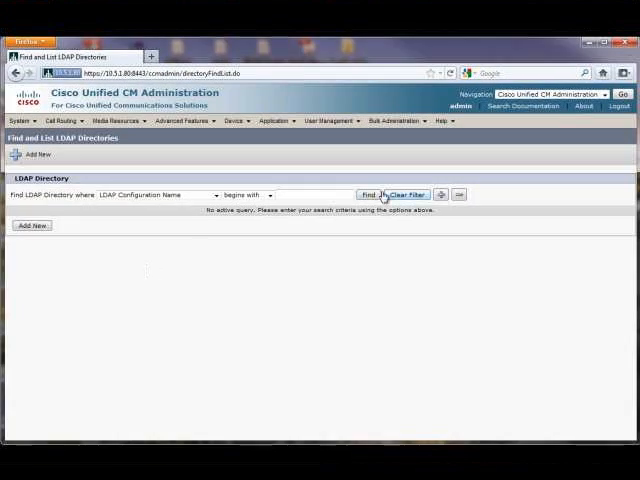
pyautogui.click(368, 194)
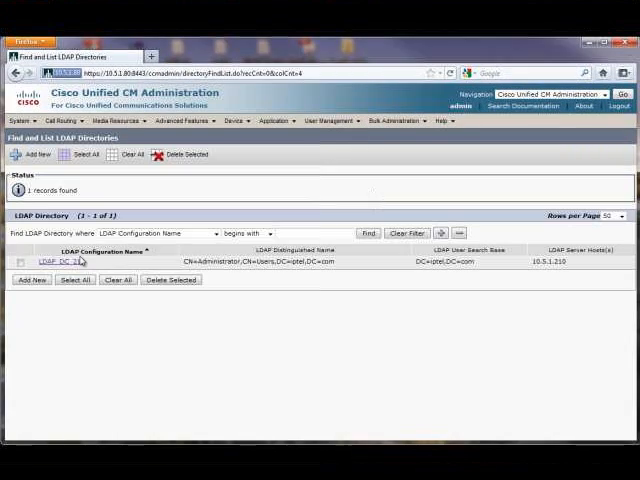
# - Run Perform Full Sync Now on the LDAP_DC_210 directory and confirm the resync
pyautogui.click(56, 260)
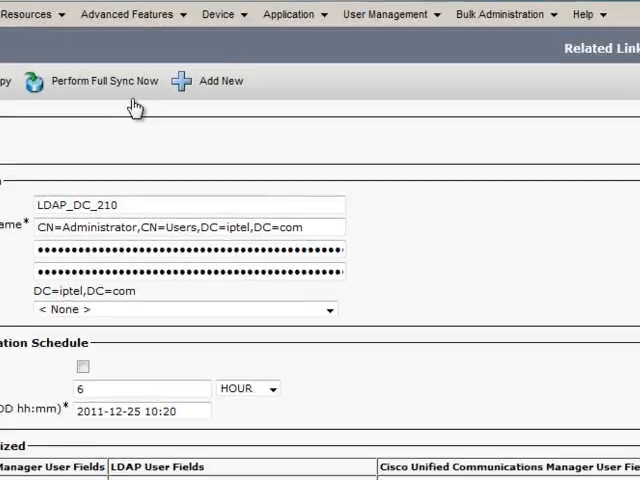
pyautogui.click(104, 80)
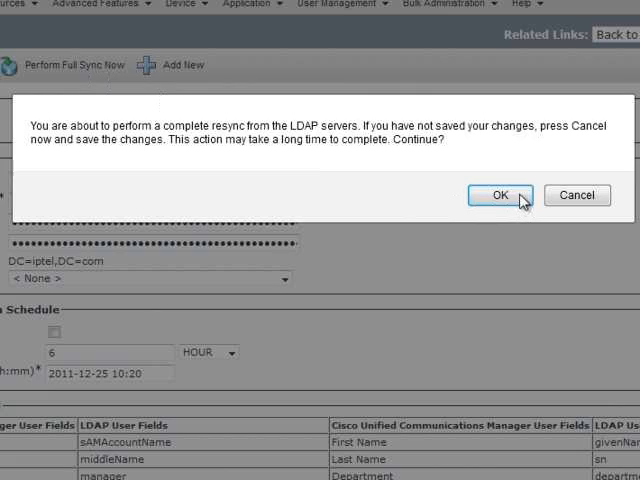
pyautogui.click(500, 196)
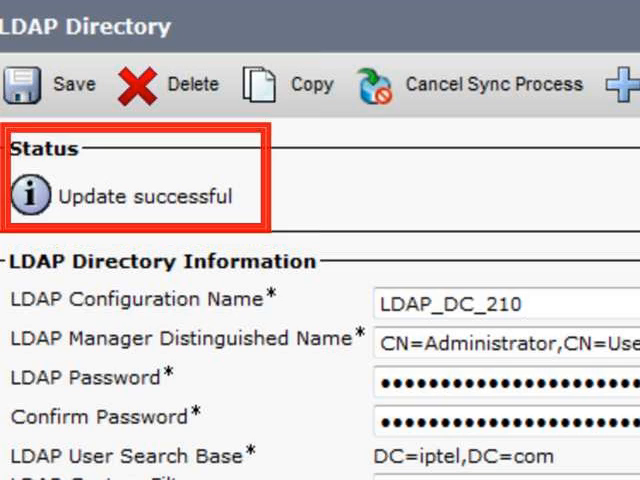
pyautogui.click(500, 304)
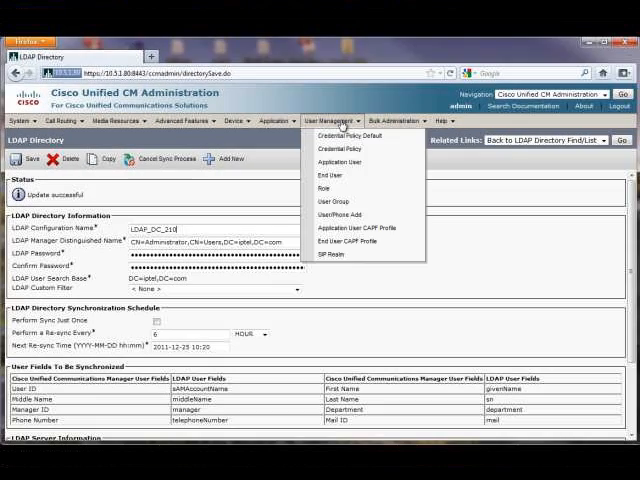
# - Find the tomtest end user and review its configuration down to Device Information
pyautogui.click(328, 176)
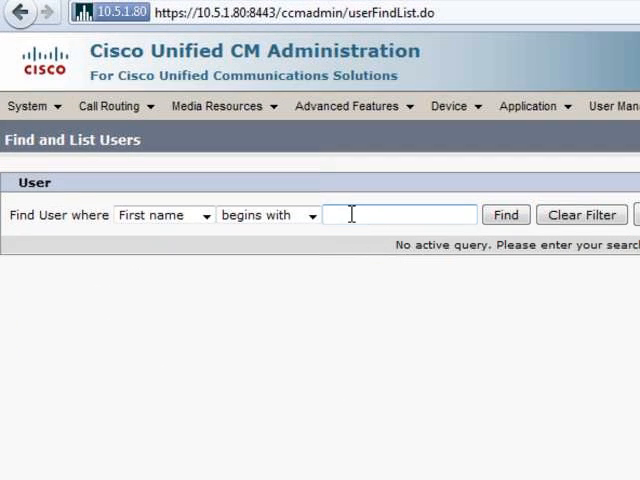
pyautogui.click(504, 214)
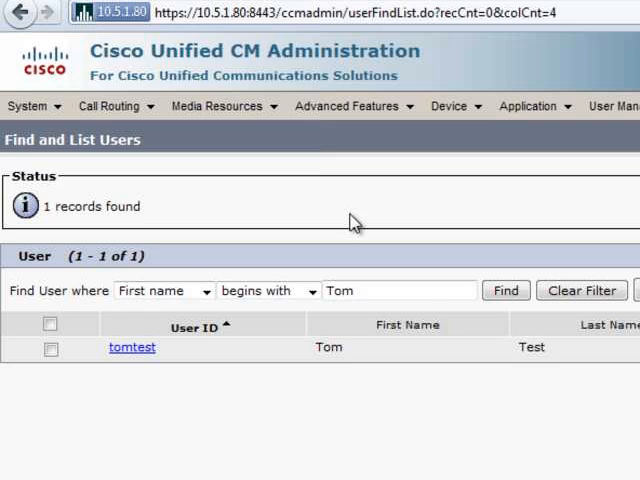
pyautogui.click(132, 348)
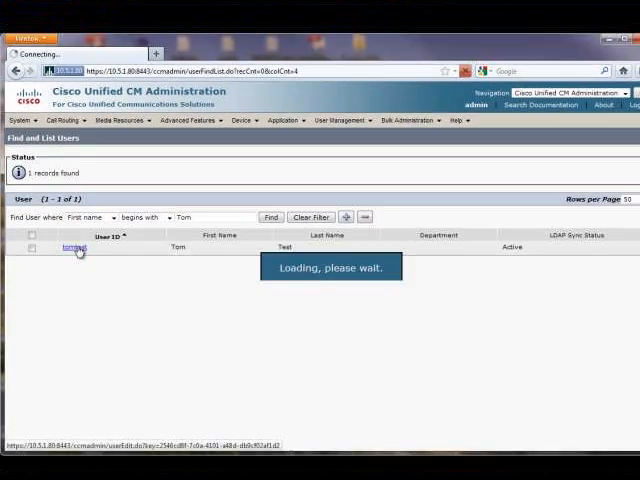
pyautogui.click(72, 248)
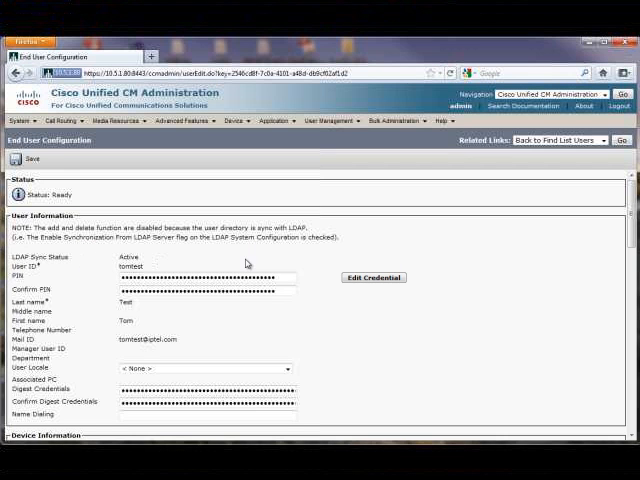
pyautogui.scroll(-3)
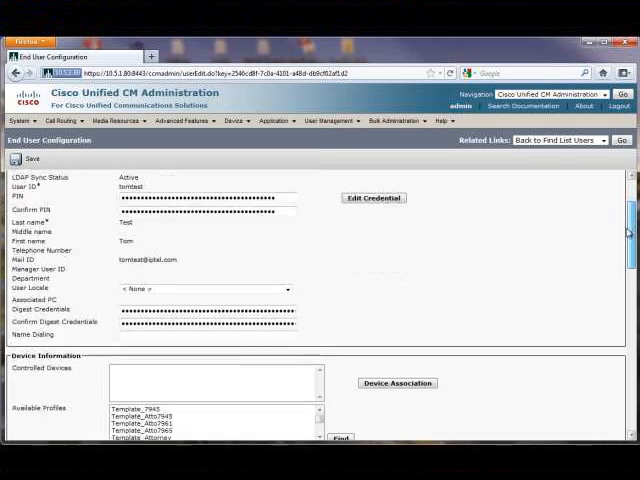
pyautogui.scroll(-3)
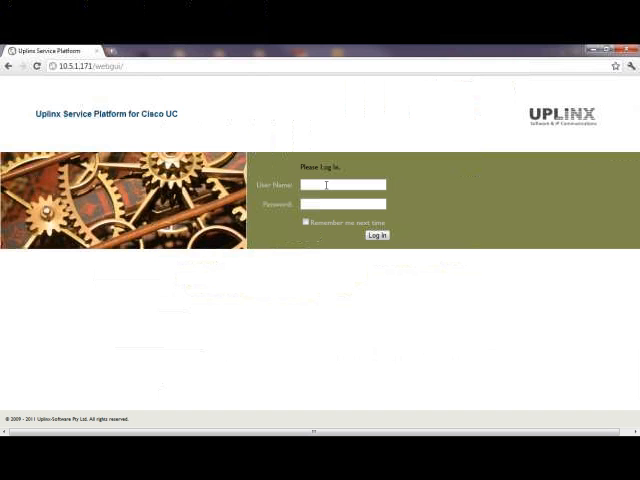
# - Log in to Uplinx as admin and bring up the Change Tracker Service configuration
pyautogui.write('admin')
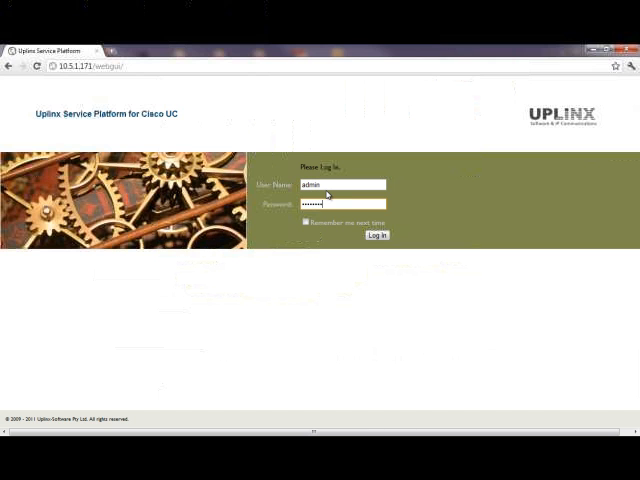
pyautogui.click(376, 236)
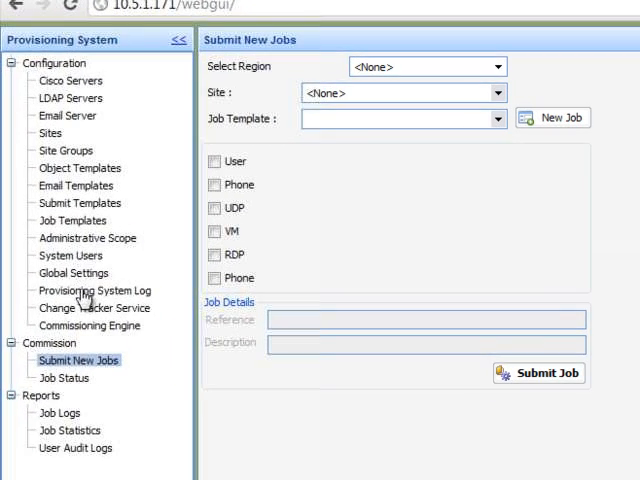
pyautogui.click(96, 308)
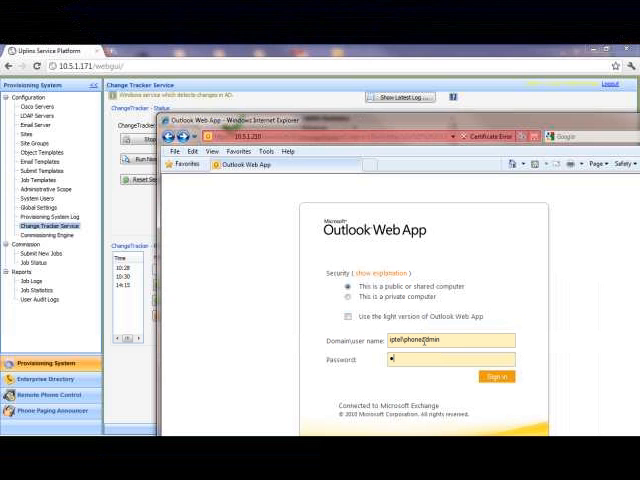
# - Sign in to the Outlook Web App mailbox
pyautogui.click(496, 374)
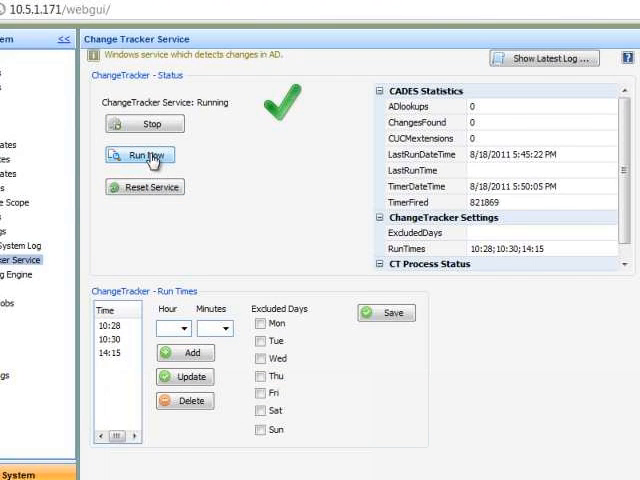
# - Run the Change Tracker check immediately from the ChangeTracker - Status panel
pyautogui.click(140, 156)
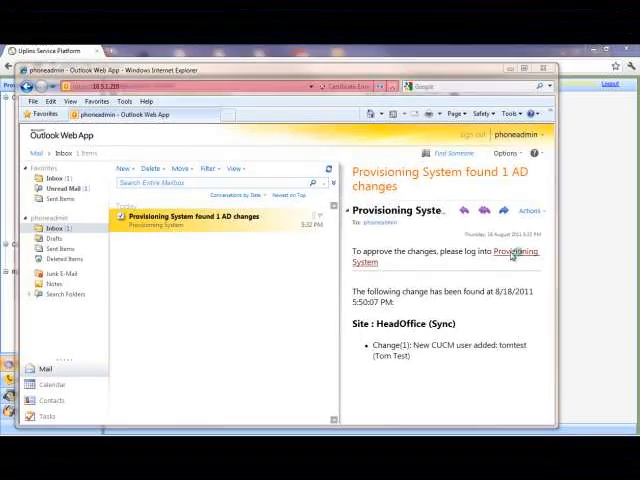
# - Follow the AD-changes email link to the Uplinx Service Platform sign-in page
pyautogui.click(512, 252)
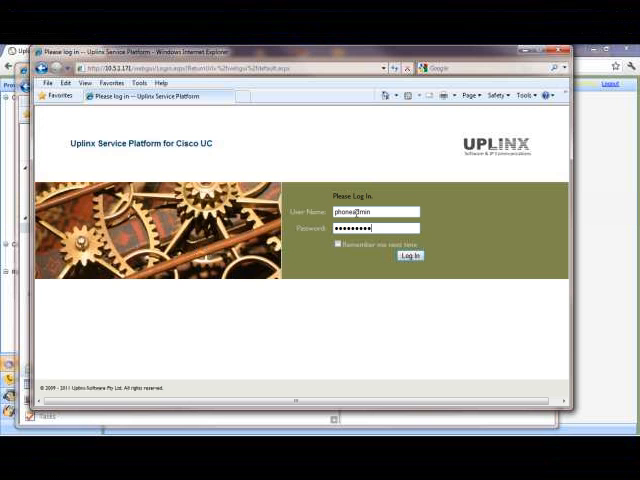
# - Log in and select the 'New CUCM user added: tomtest (Tom Test)' change
pyautogui.click(414, 256)
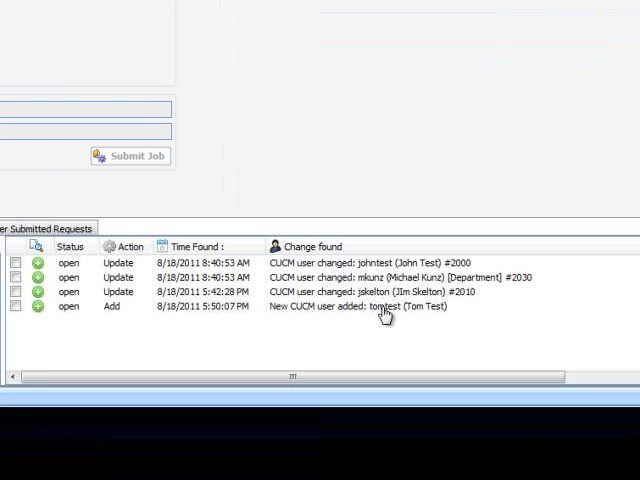
pyautogui.click(210, 308)
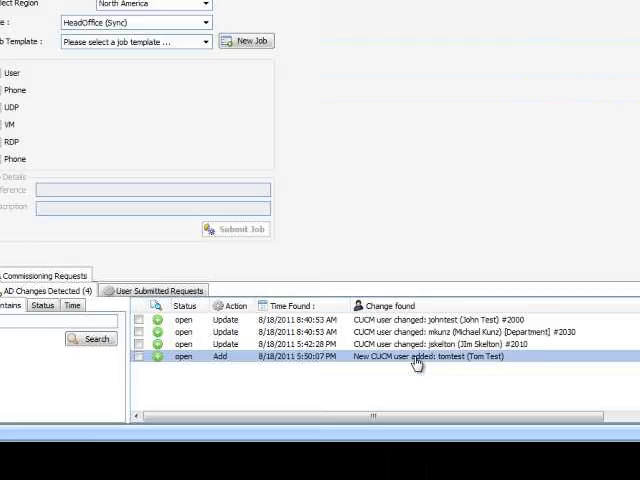
# - Push the Tom Test change to commissioning with the 'Add User, UDP and VM in AD' template and submit, hitting a UDP extension error
pyautogui.rightClick(420, 356)
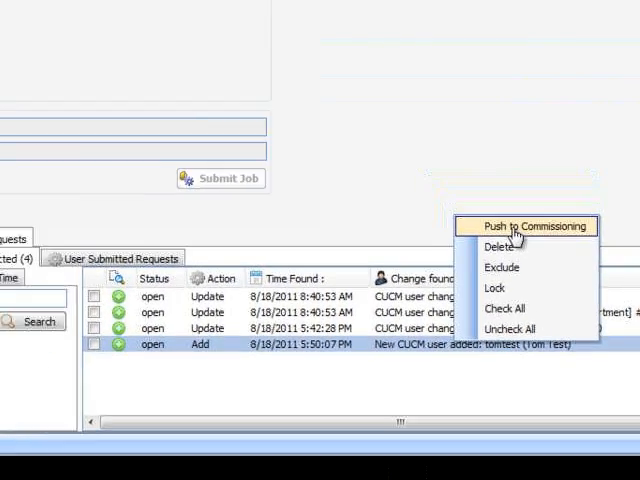
pyautogui.click(528, 224)
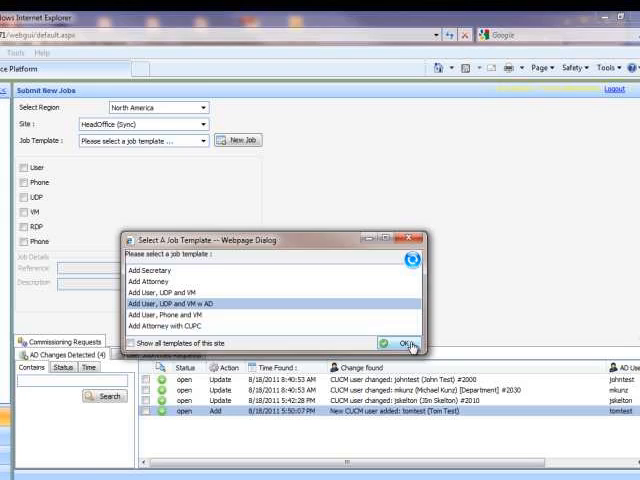
pyautogui.click(416, 344)
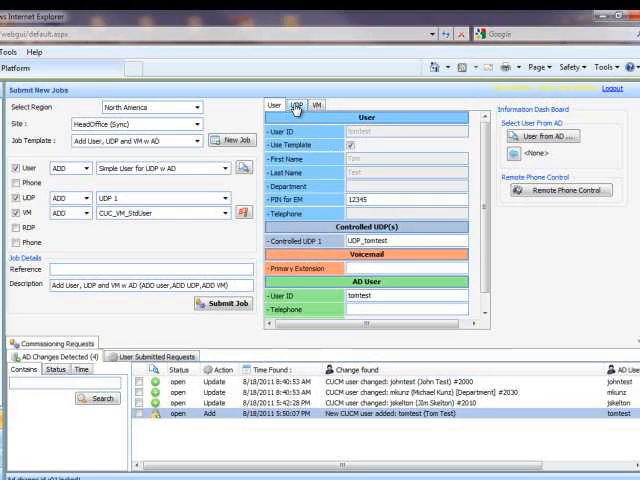
pyautogui.click(296, 104)
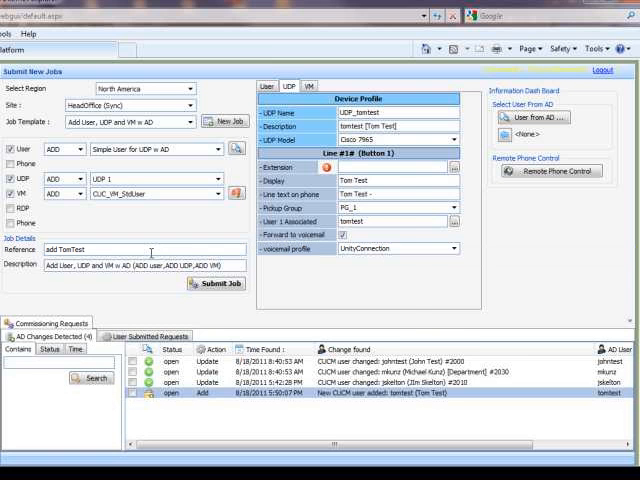
pyautogui.click(216, 284)
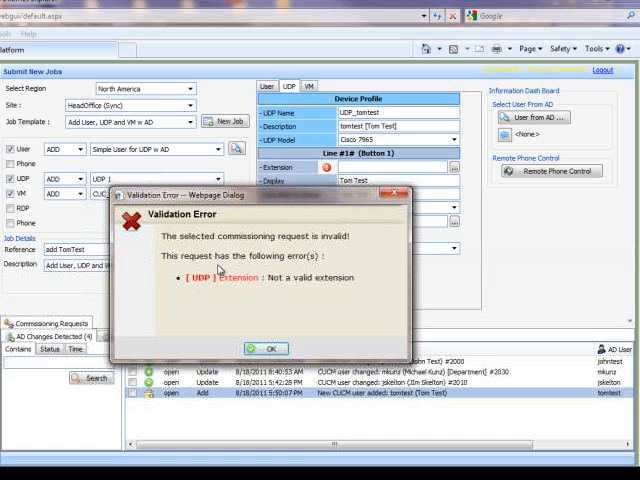
# - Dismiss the extension error and assign free extension 2100 to the line, checking the user settings
pyautogui.click(266, 348)
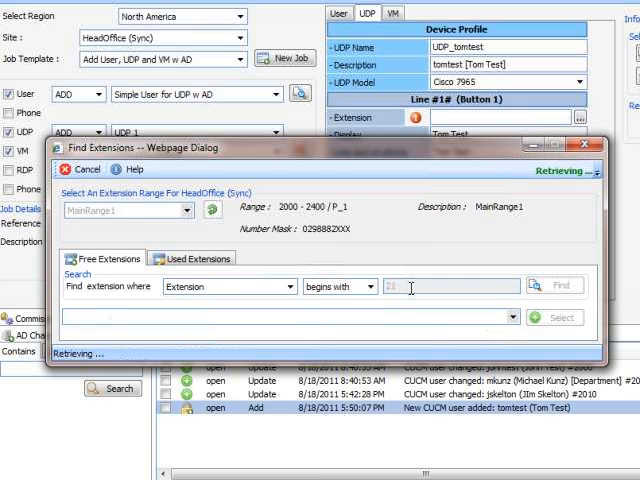
pyautogui.click(554, 288)
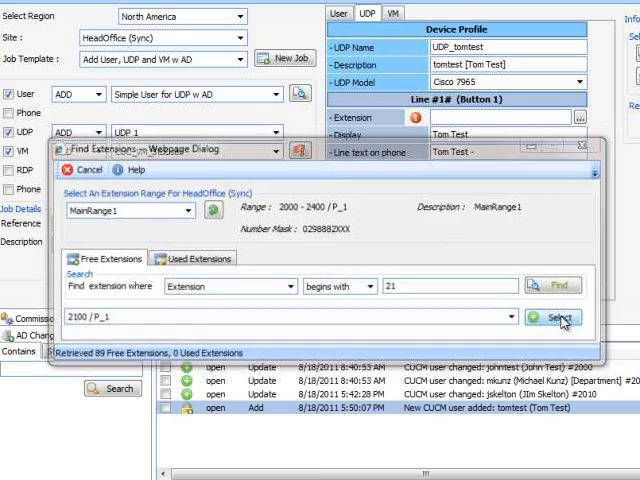
pyautogui.click(552, 318)
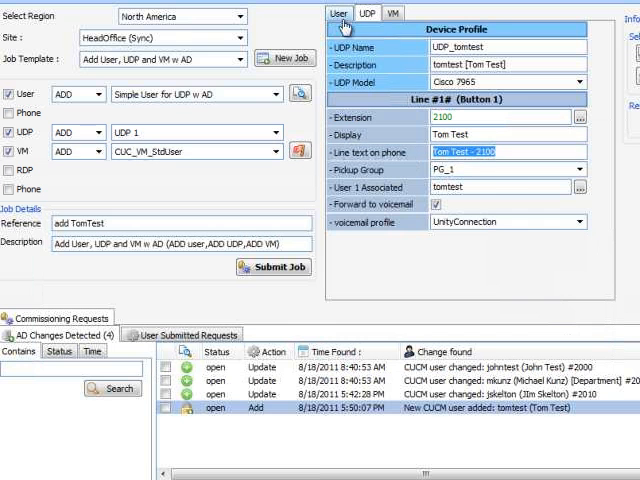
pyautogui.click(336, 12)
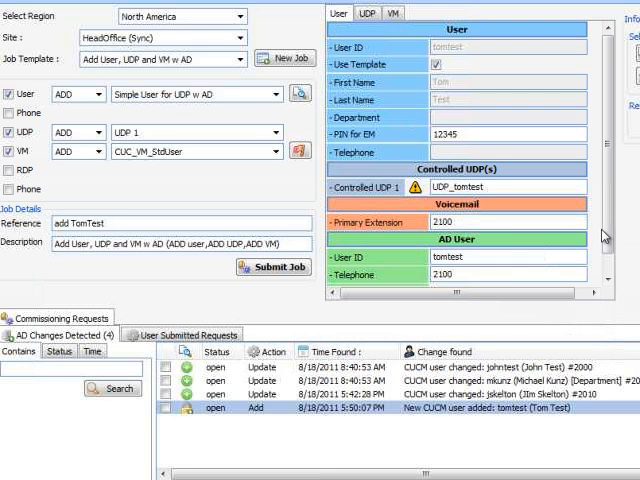
pyautogui.scroll(-3)
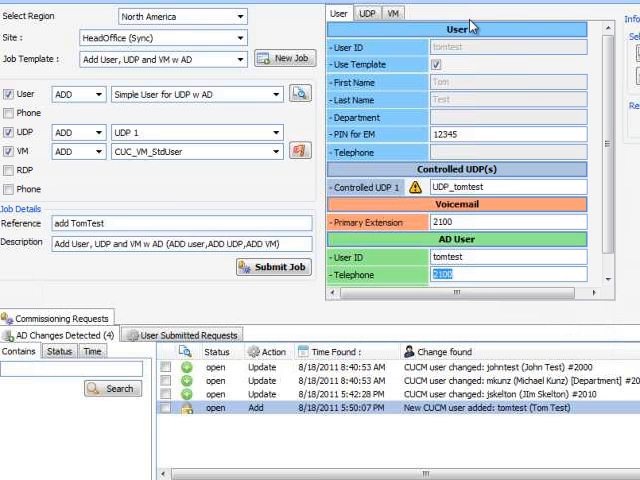
pyautogui.click(364, 24)
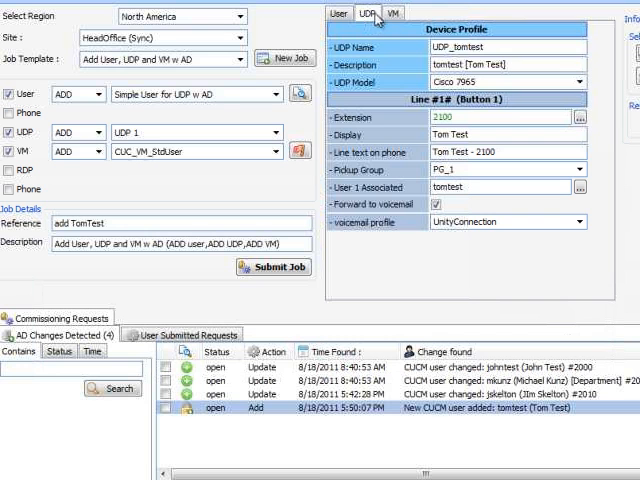
# - Set the voicemail department to 'Test'
pyautogui.click(396, 12)
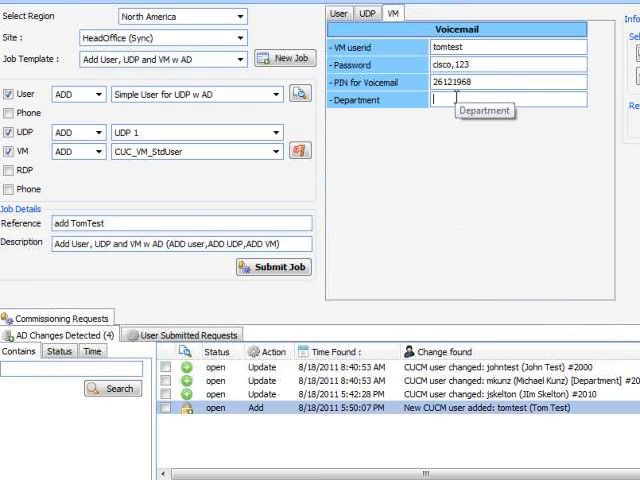
pyautogui.write('Test')
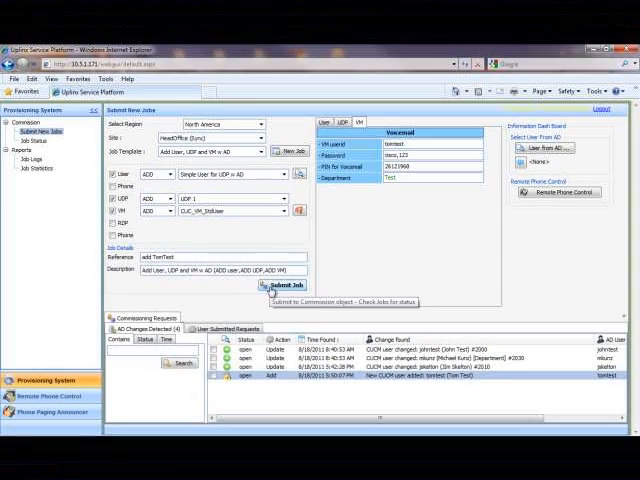
# - Submit the corrected commissioning job and let all provisioning steps complete
pyautogui.click(284, 286)
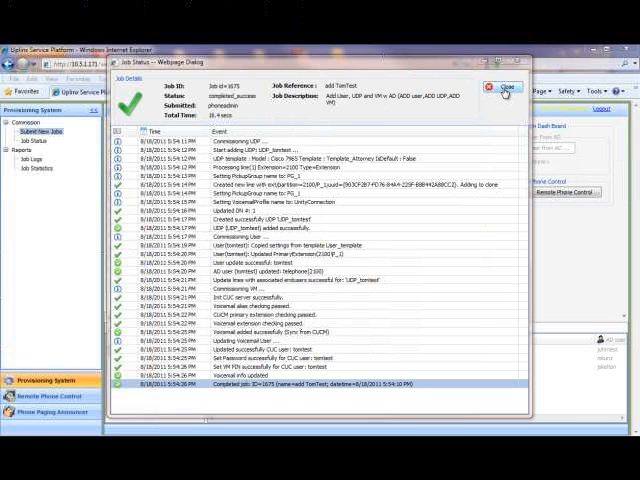
# - Create the notification email from the 'New User, UDP,VM' template and send it
pyautogui.click(496, 86)
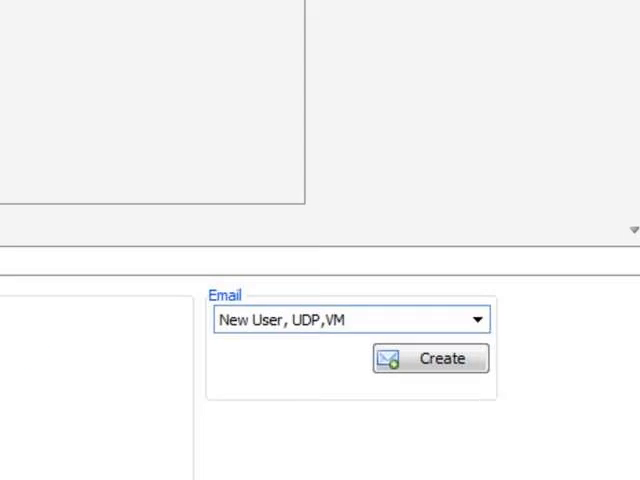
pyautogui.click(476, 320)
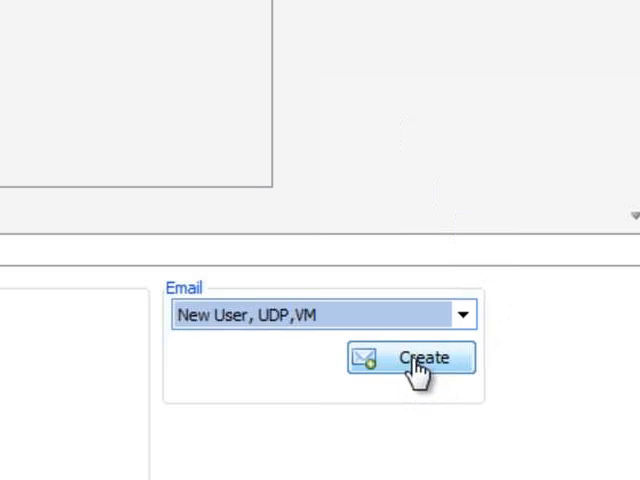
pyautogui.click(424, 356)
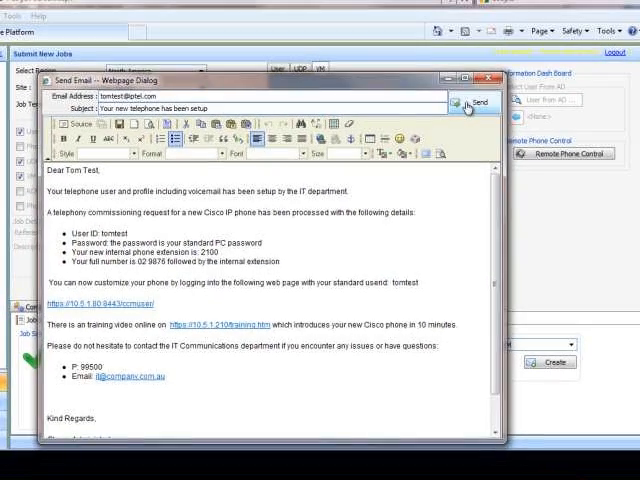
pyautogui.click(460, 104)
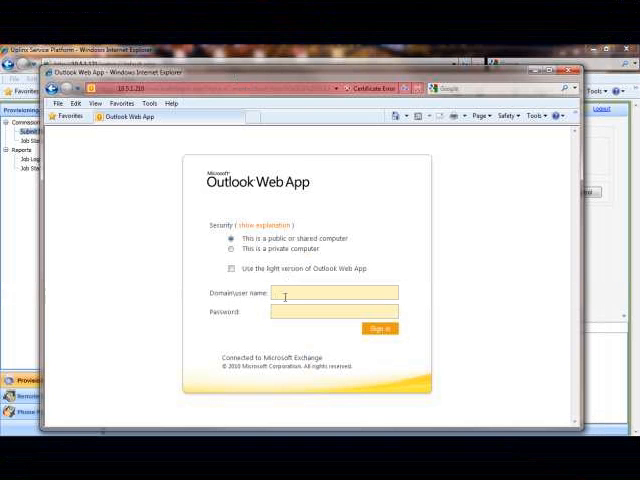
# - Sign in to the iptel.com mailbox, accept language settings and read the new-telephone setup email
pyautogui.write('iptel.comtest')
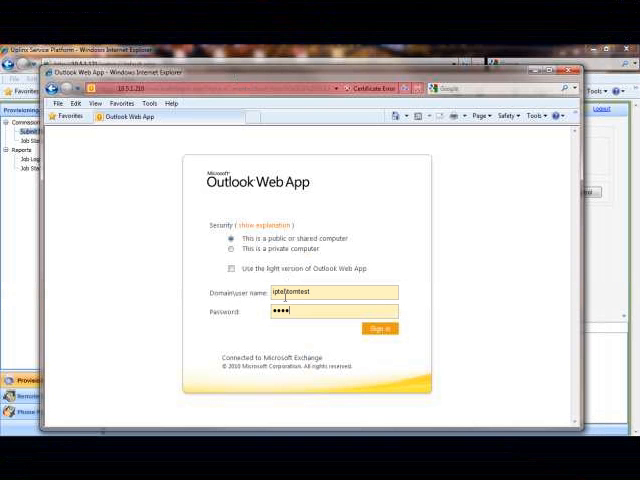
pyautogui.click(380, 328)
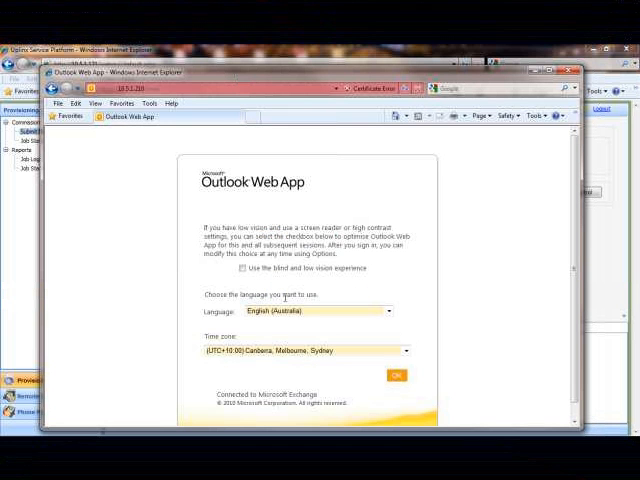
pyautogui.click(398, 374)
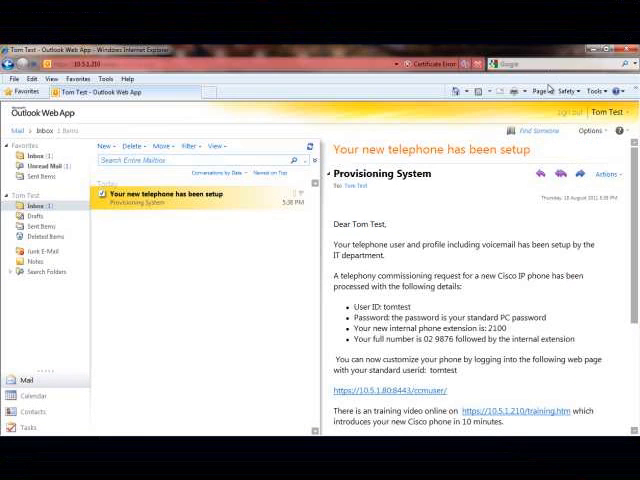
pyautogui.scroll(-3)
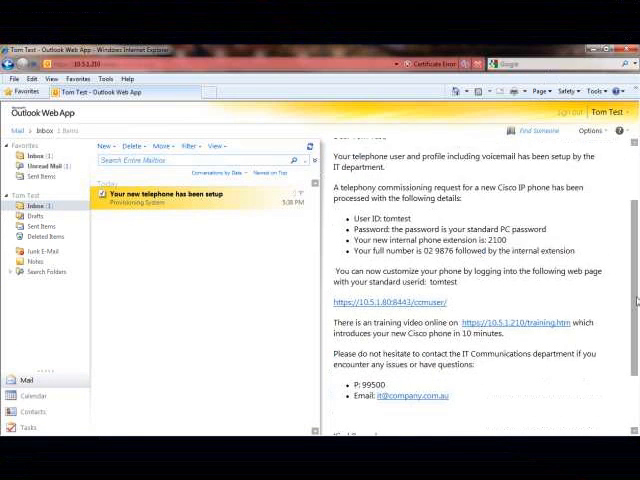
pyautogui.scroll(-3)
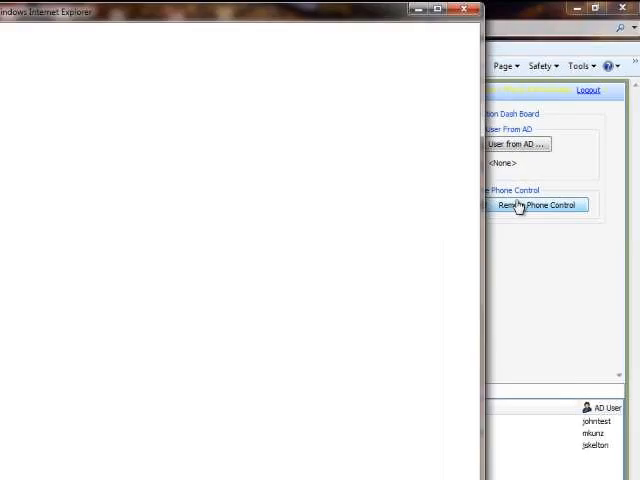
# - Take remote control of the Cisco 7965 phone and find user 'tom test' for Extension Mobility login
pyautogui.click(540, 204)
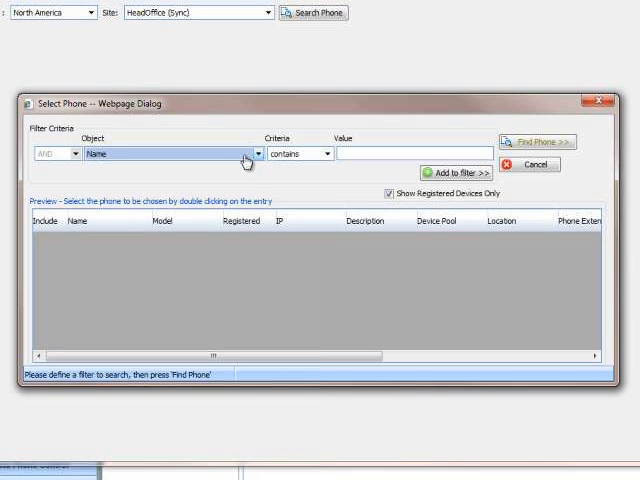
pyautogui.click(256, 152)
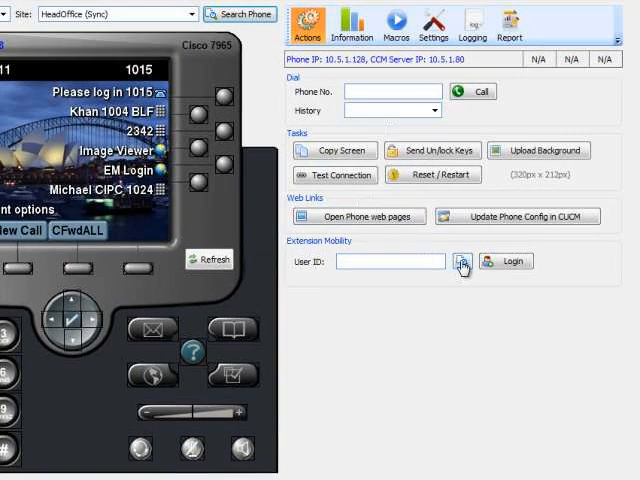
pyautogui.click(460, 262)
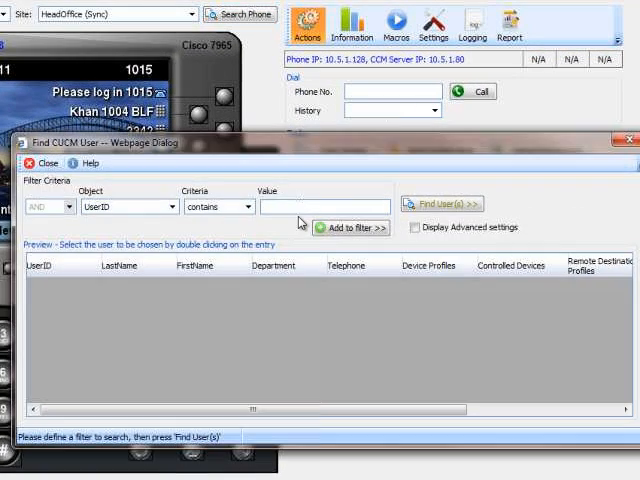
pyautogui.write('tom')
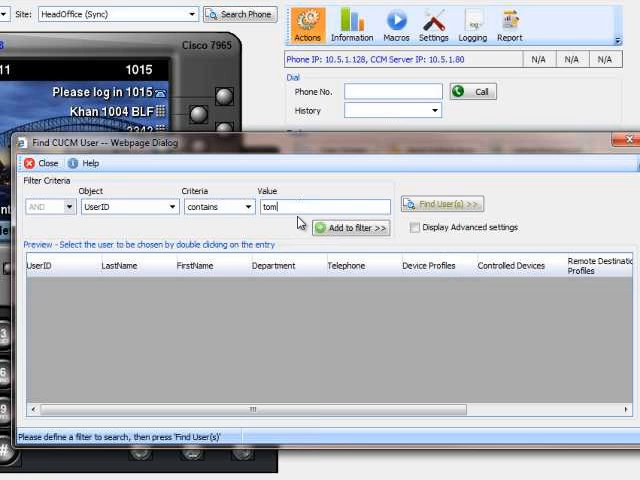
pyautogui.write('test')
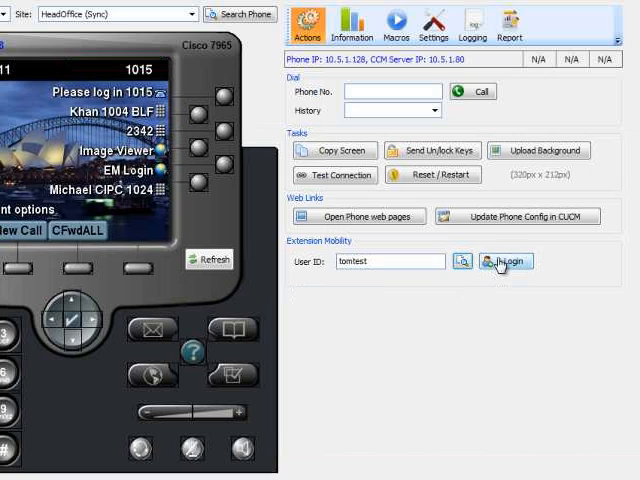
# - Log tomtest into the phone on line 2100 and place a test call to extension 6600
pyautogui.click(504, 262)
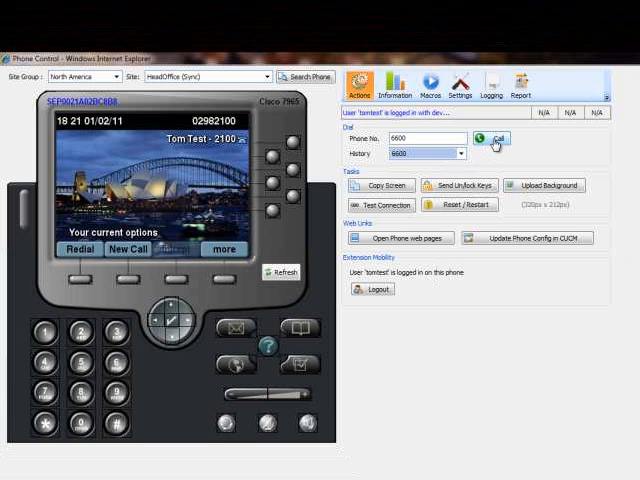
pyautogui.click(492, 138)
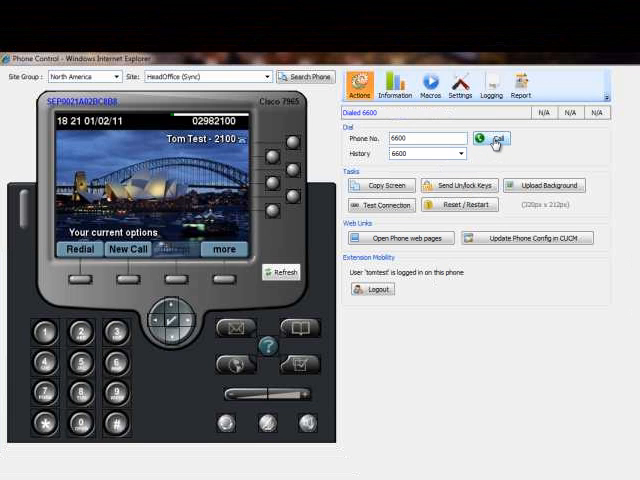
pyautogui.click(492, 138)
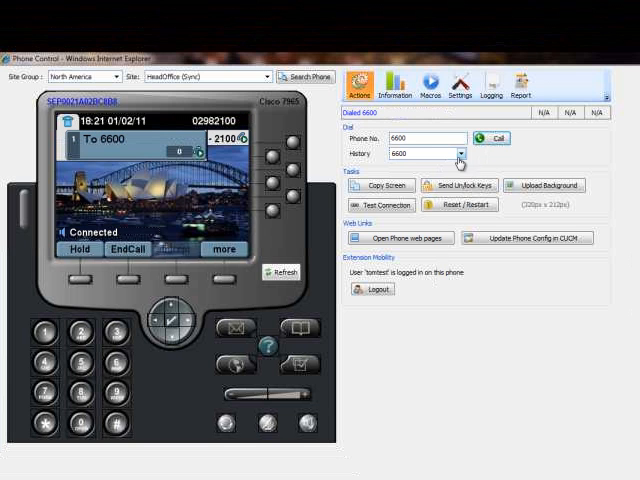
pyautogui.moveTo(140, 268)
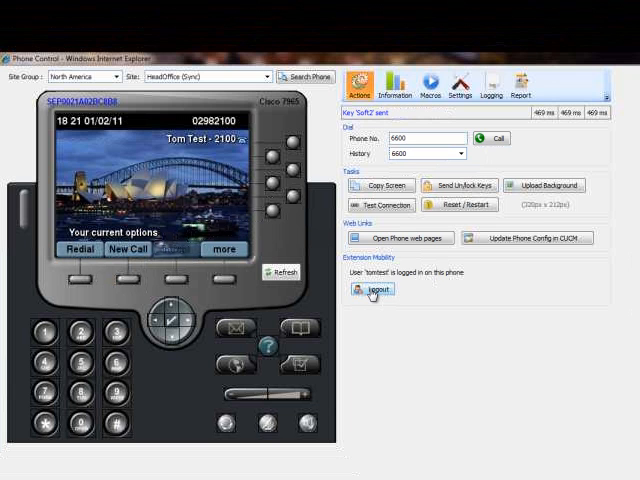
# - Log tomtest out so the phone returns to default line 1015
pyautogui.click(372, 290)
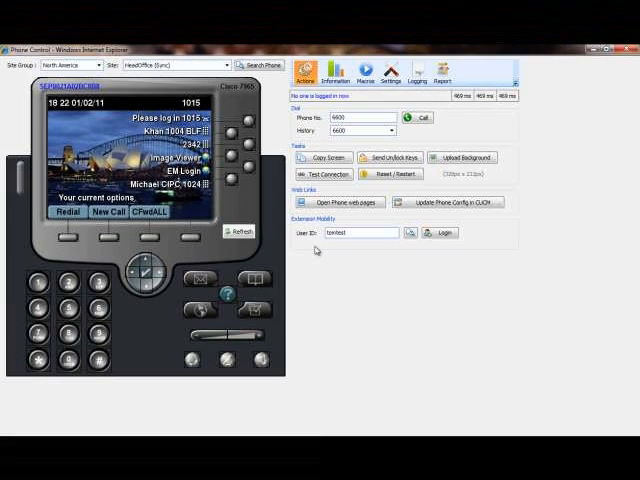
pyautogui.moveTo(630, 72)
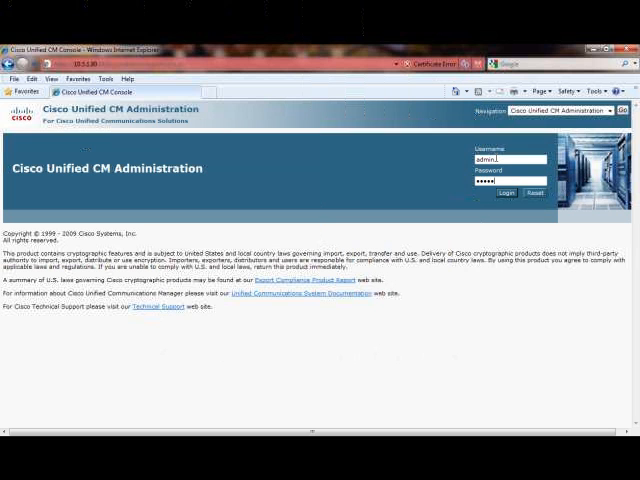
# - Sign in and find the end user whose first name begins with 'tom', viewing Tom Test's record
pyautogui.click(504, 194)
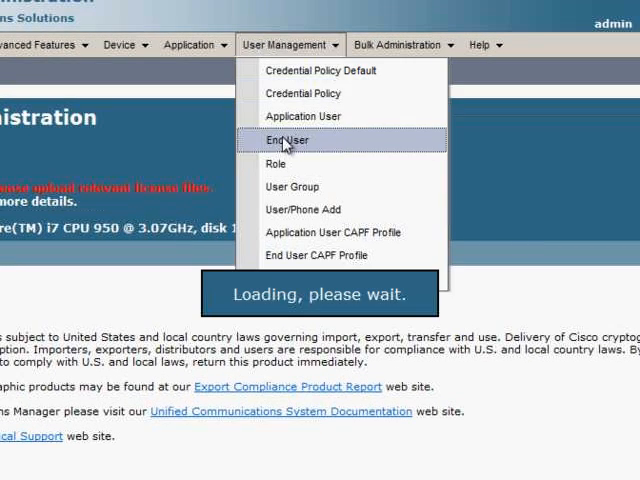
pyautogui.click(288, 140)
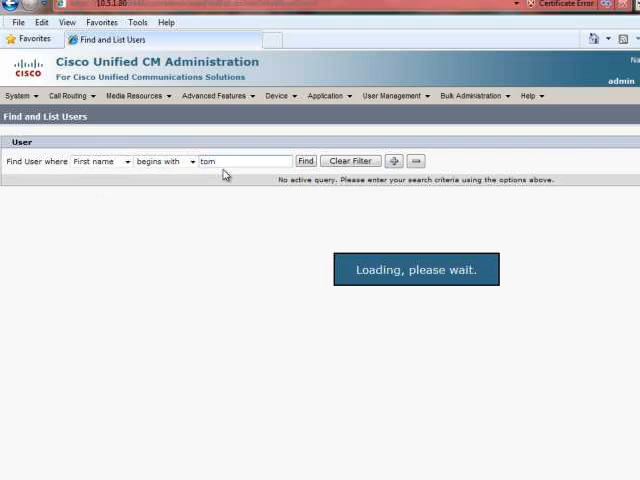
pyautogui.click(82, 246)
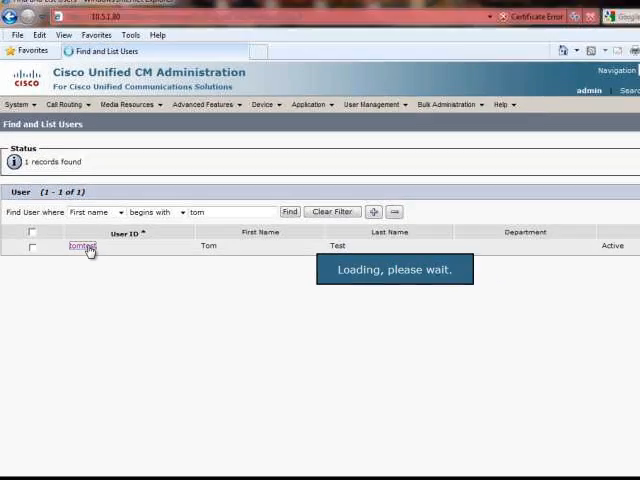
pyautogui.click(82, 246)
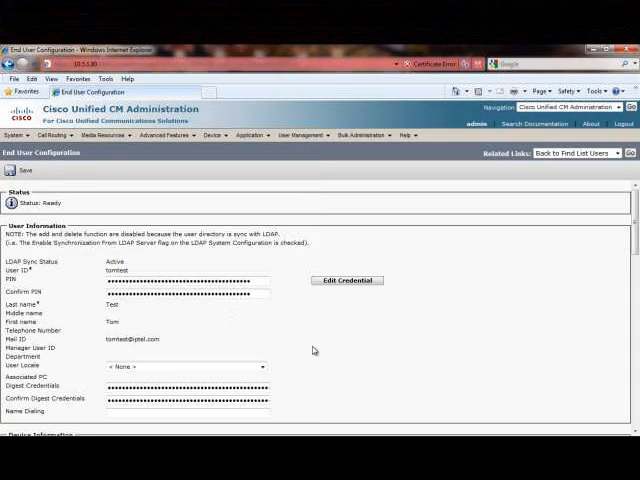
# - Review Tom Test's controlled profile UDP_tomtest and primary extension 2100 options
pyautogui.scroll(-3)
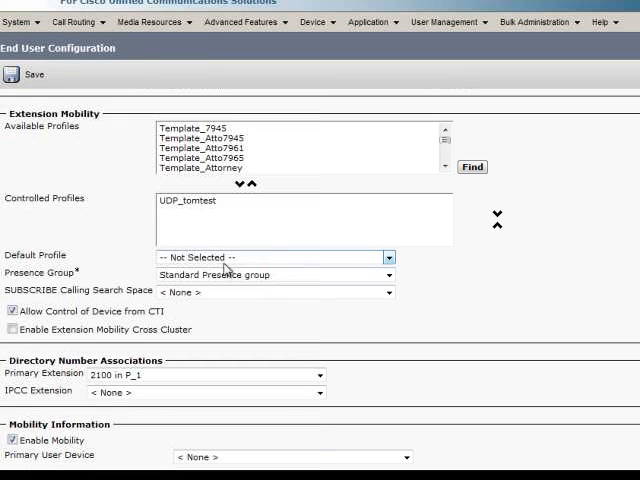
pyautogui.click(188, 200)
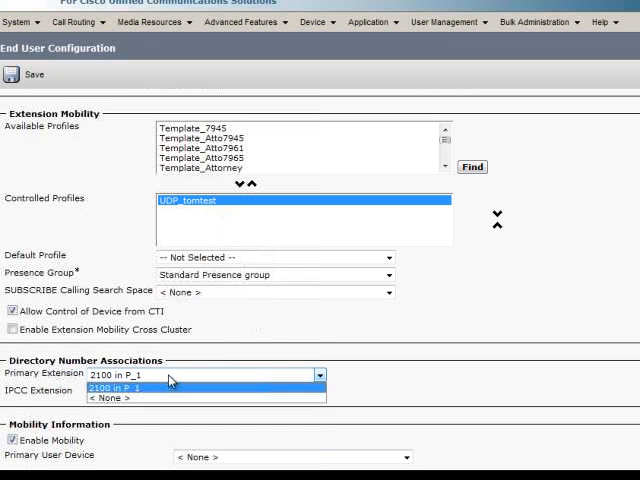
pyautogui.scroll(-3)
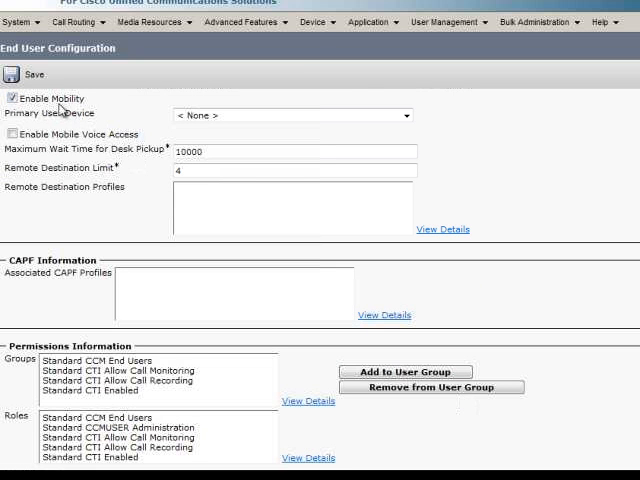
pyautogui.click(98, 360)
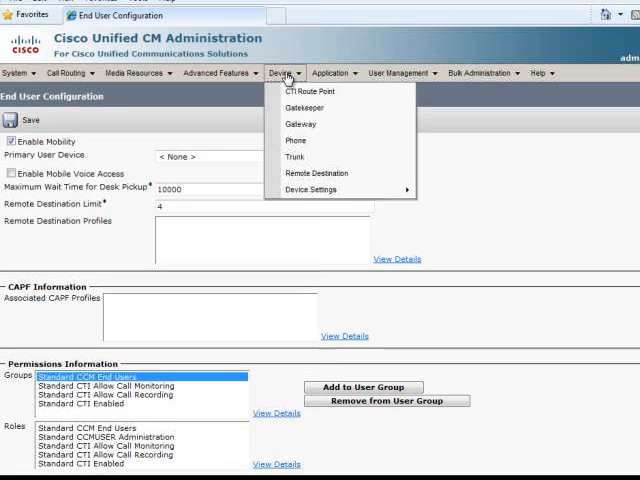
pyautogui.moveTo(312, 190)
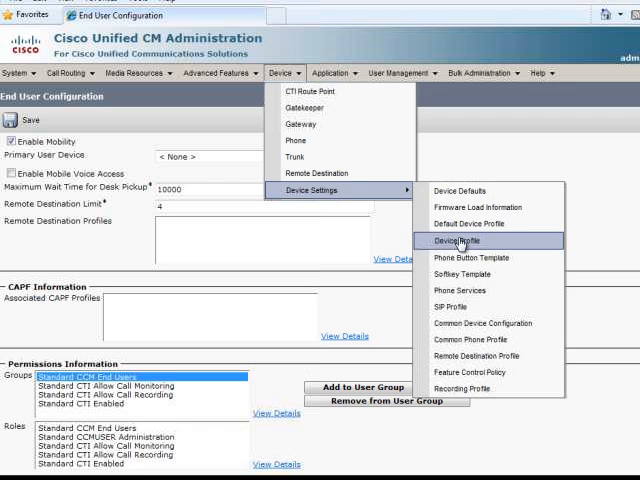
# - Search device profiles for 'tom' and view the UDP_tomtest profile
pyautogui.click(452, 240)
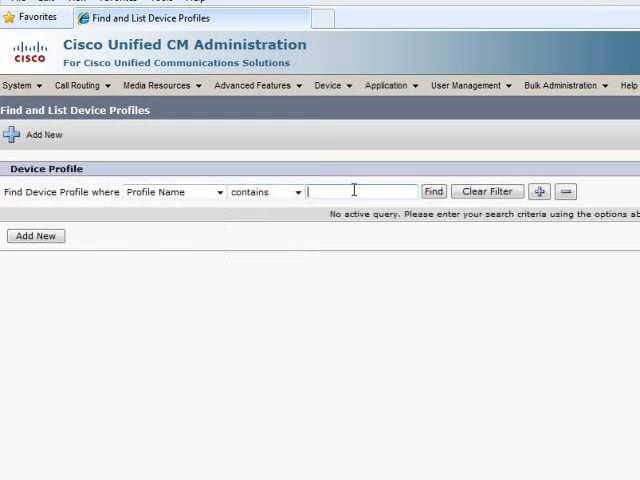
pyautogui.write('tom')
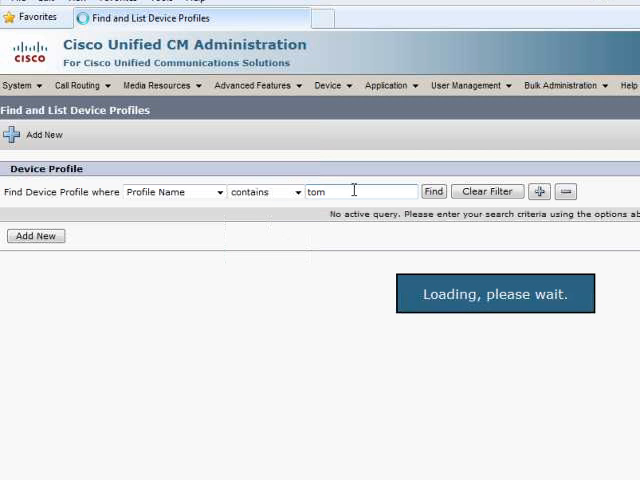
pyautogui.click(432, 192)
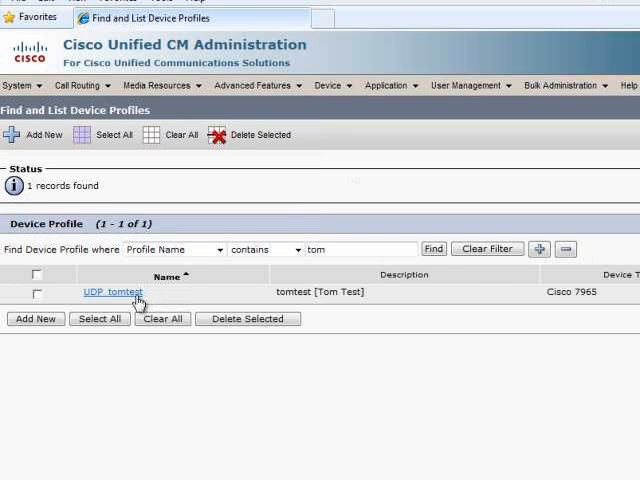
pyautogui.click(112, 292)
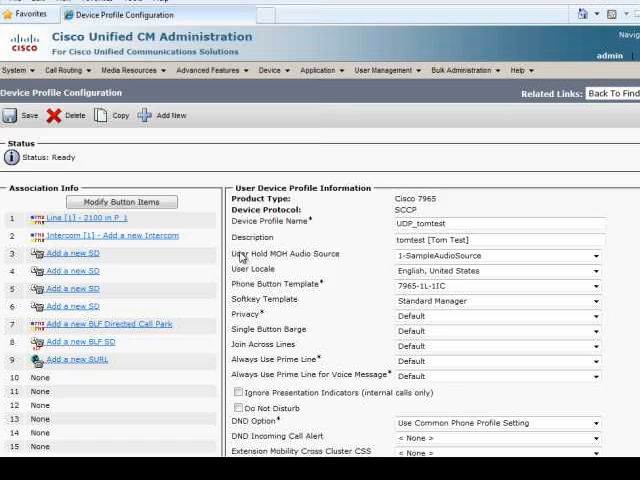
pyautogui.moveTo(122, 232)
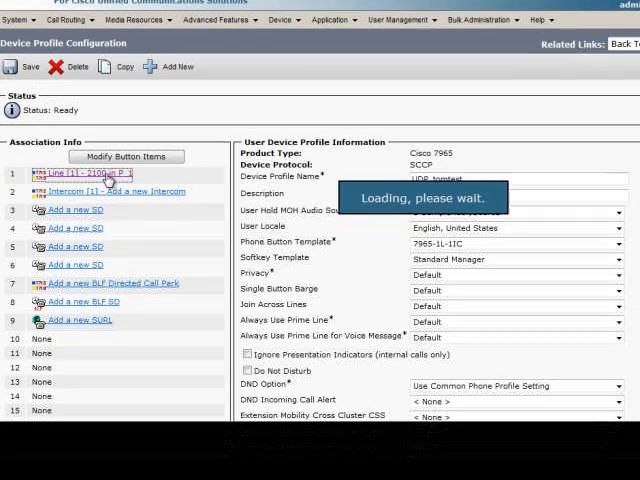
# - Inspect Line 1 with directory number 2100 and confirm tomtest under Users Associated with Line
pyautogui.click(90, 172)
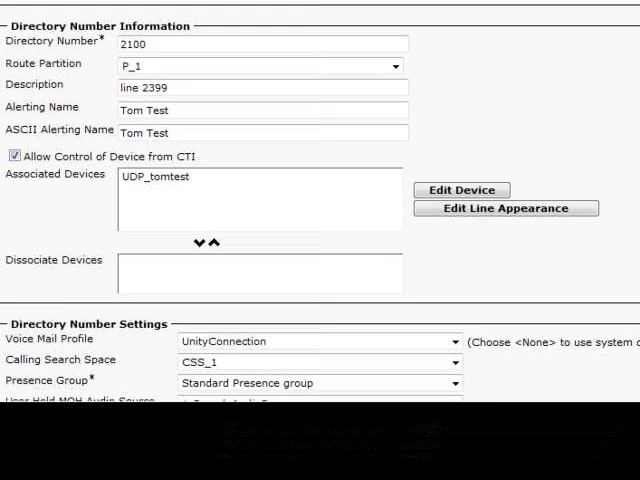
pyautogui.scroll(-3)
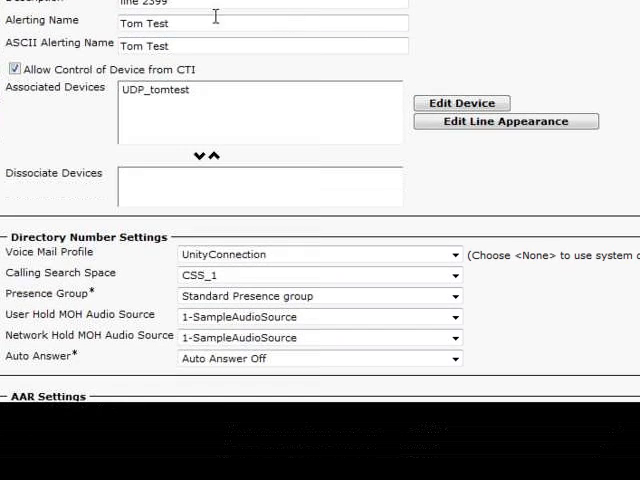
pyautogui.click(156, 90)
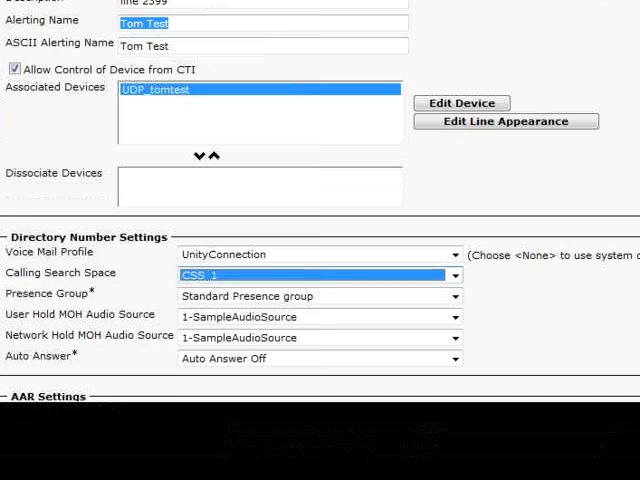
pyautogui.scroll(-3)
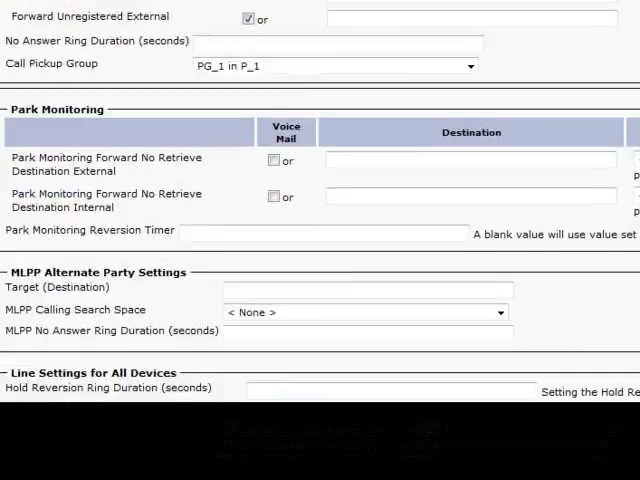
pyautogui.scroll(-3)
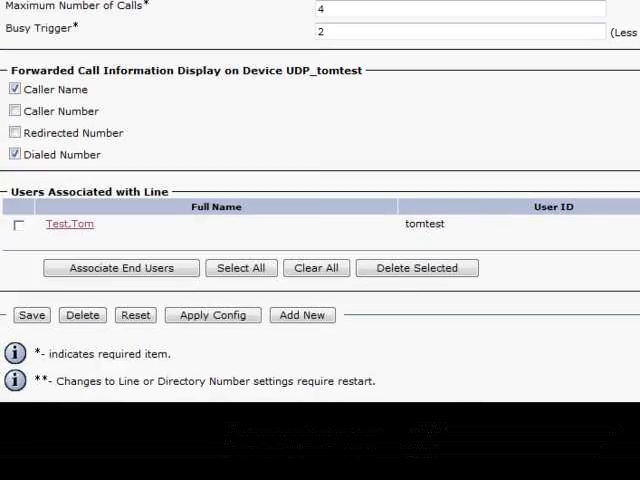
pyautogui.moveTo(126, 236)
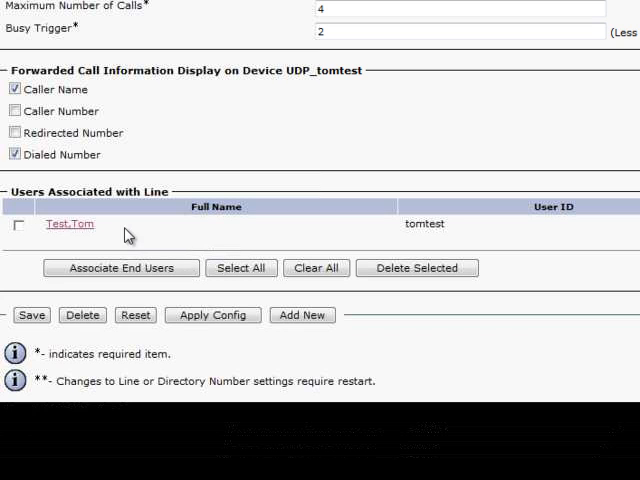
pyautogui.scroll(3)
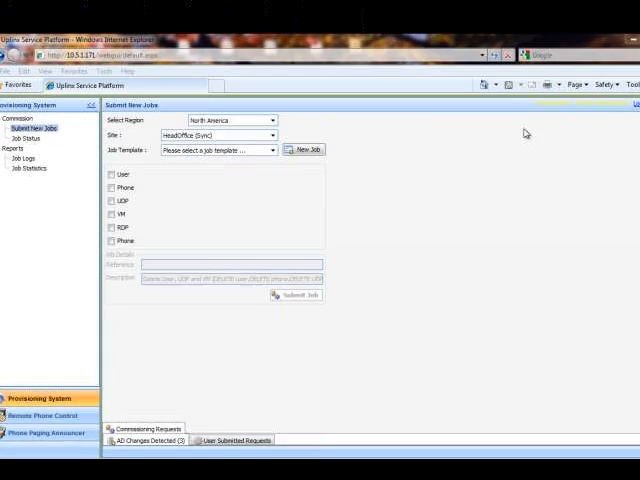
# - Choose the Delete User, UDP and VM template and select user tomtest found with 'tom'
pyautogui.click(270, 150)
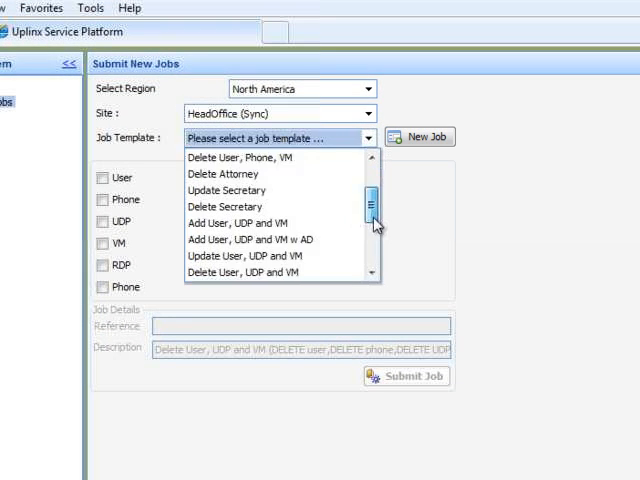
pyautogui.scroll(-3)
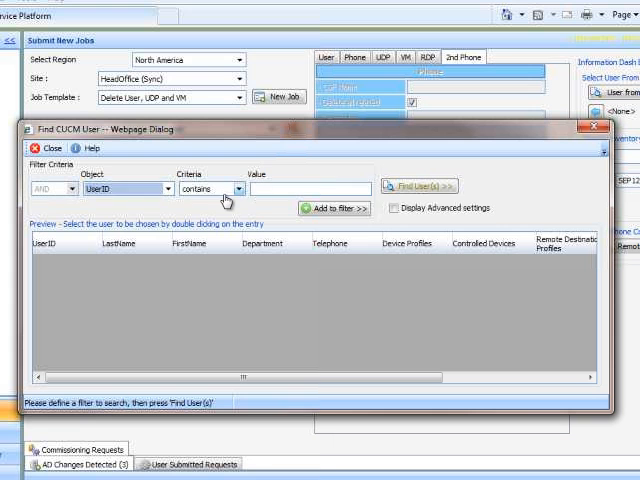
pyautogui.write('tom')
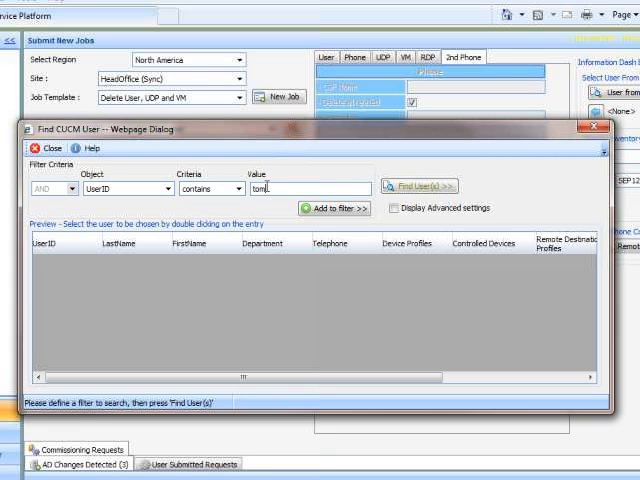
pyautogui.click(420, 186)
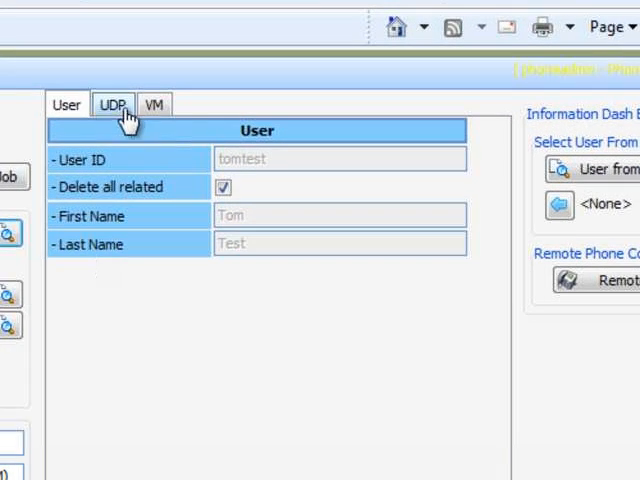
pyautogui.click(112, 104)
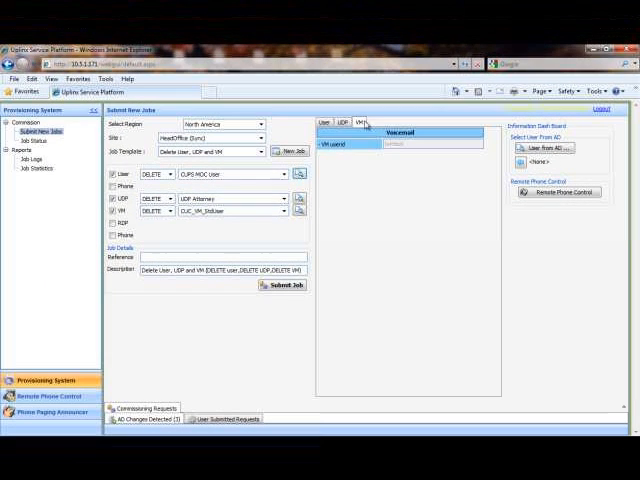
# - Enter reference 'Delete' and submit the delete job
pyautogui.click(324, 122)
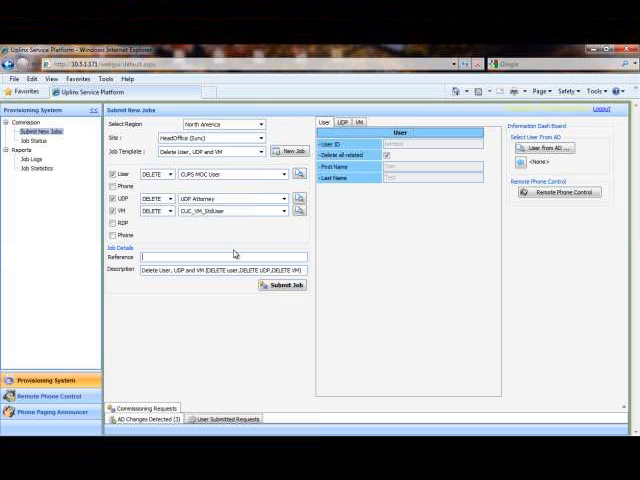
pyautogui.write('Delete T')
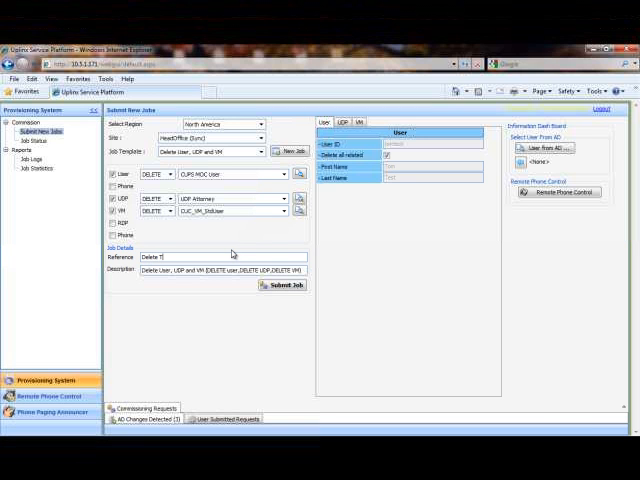
pyautogui.click(284, 284)
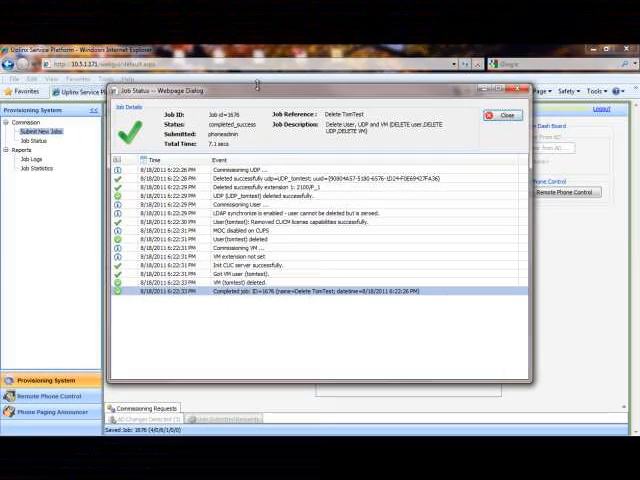
pyautogui.moveTo(356, 228)
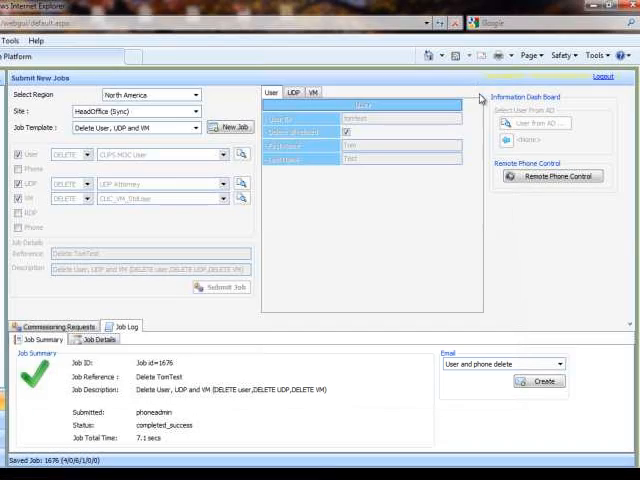
# - Create the 'user and phone delete' notification email for tomtest
pyautogui.click(536, 384)
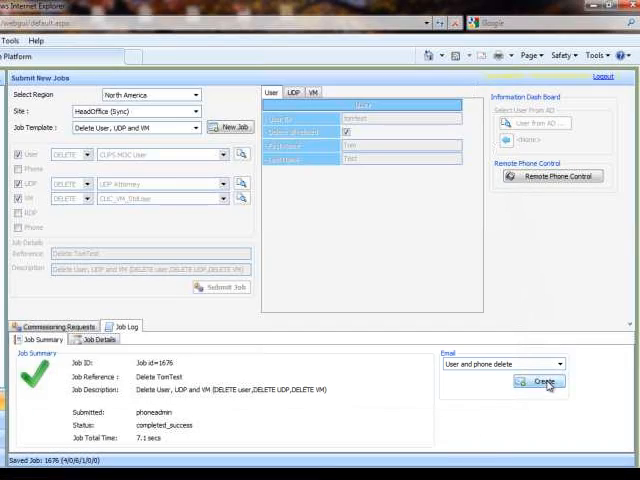
pyautogui.click(536, 384)
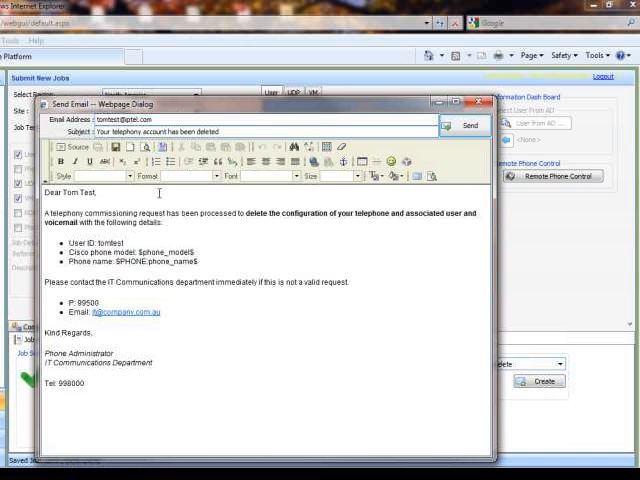
pyautogui.moveTo(464, 128)
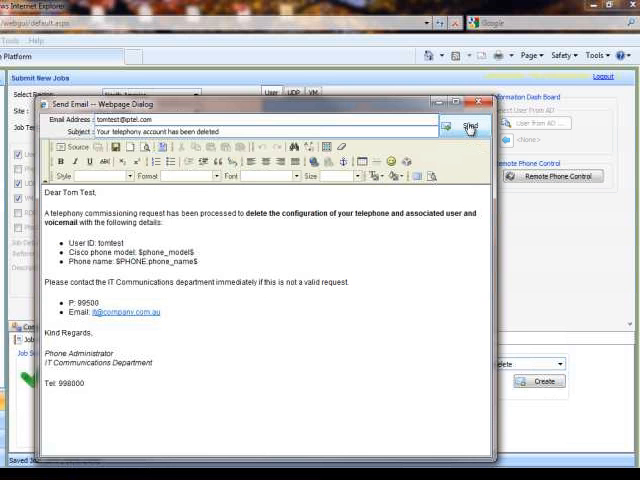